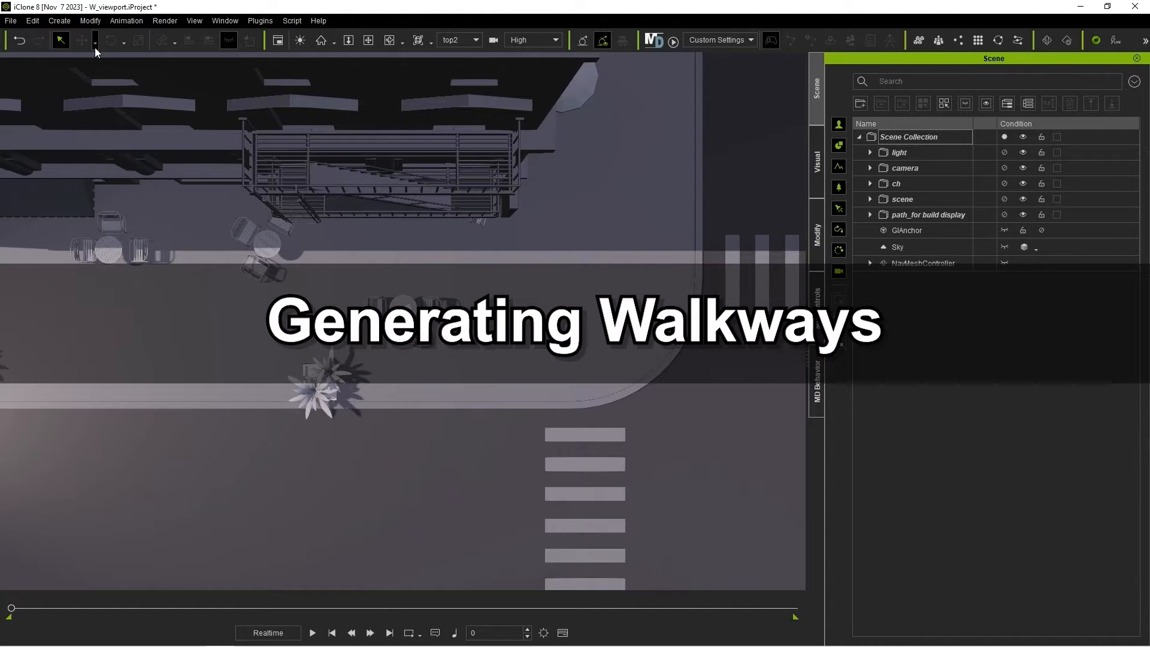
# Start a new path from the Create menu across the top-down street.
pyautogui.click(57, 20)
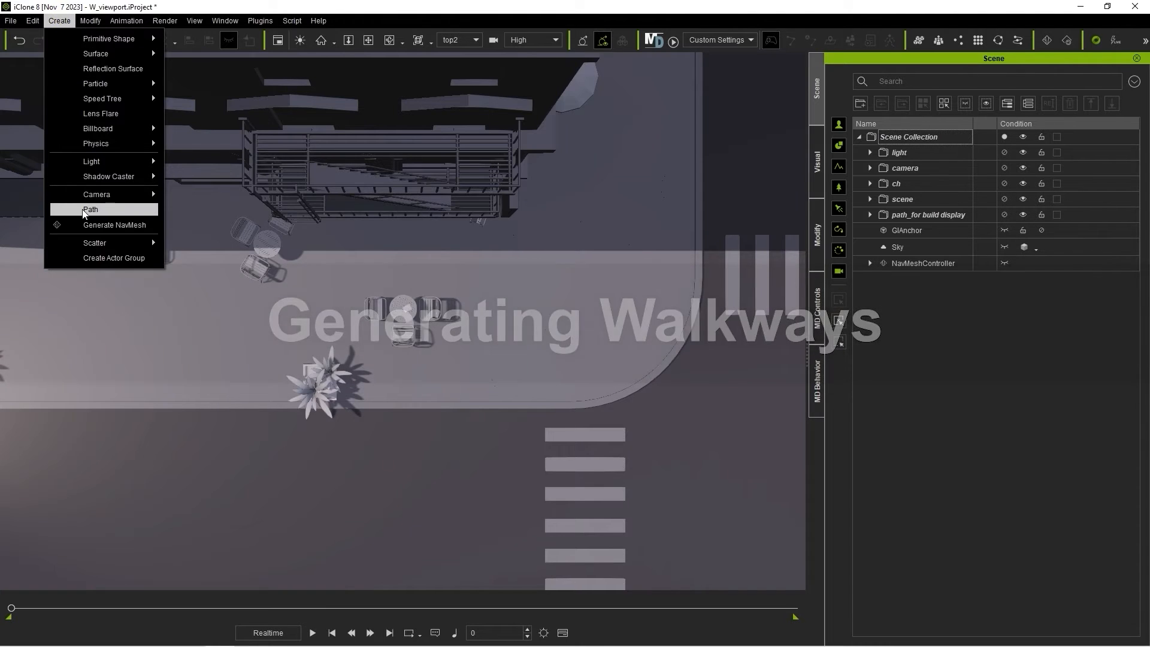
pyautogui.click(91, 209)
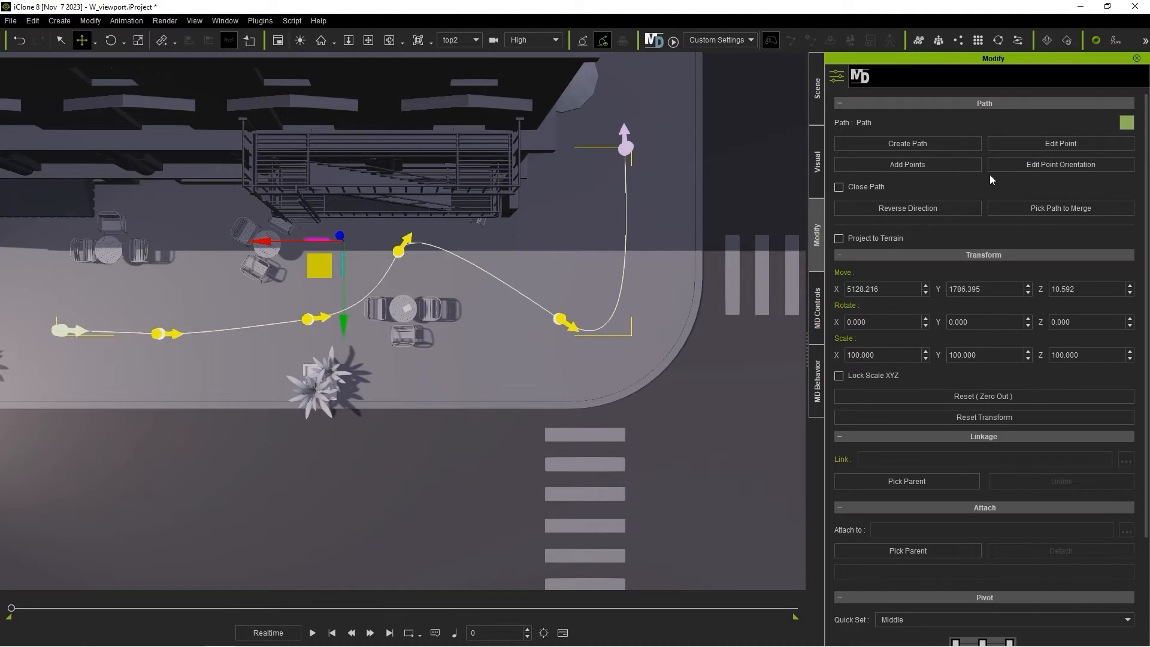
# Convert the path to a walkway and widen it with the Width slider.
pyautogui.click(1060, 144)
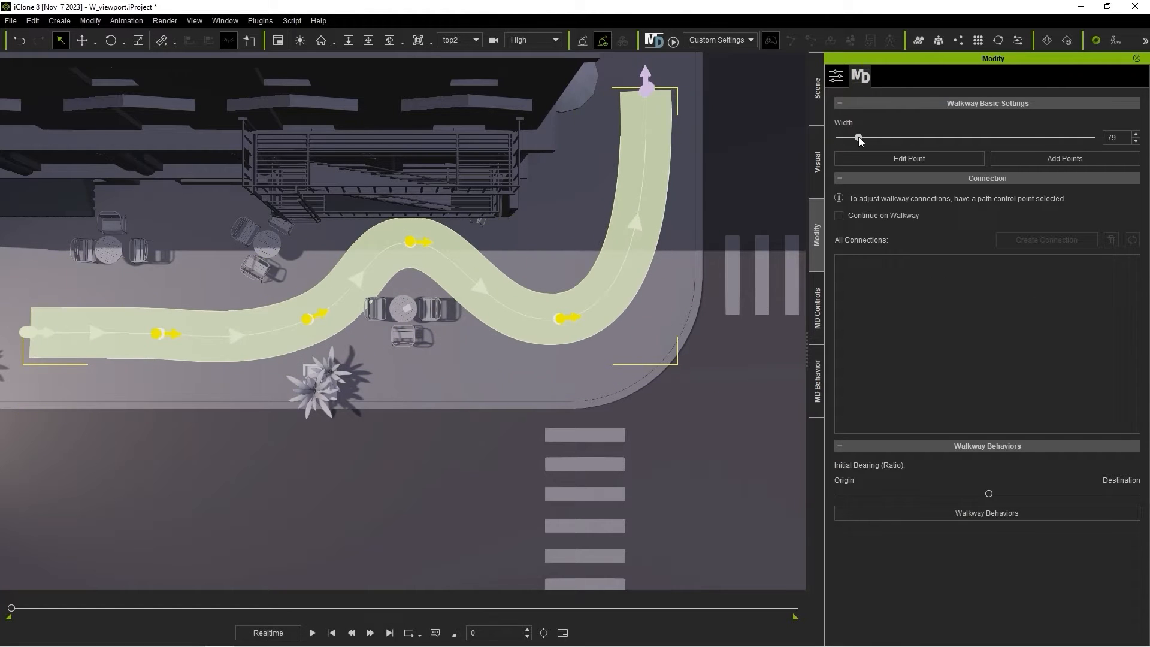
pyautogui.moveTo(857, 136); pyautogui.dragTo(853, 137)
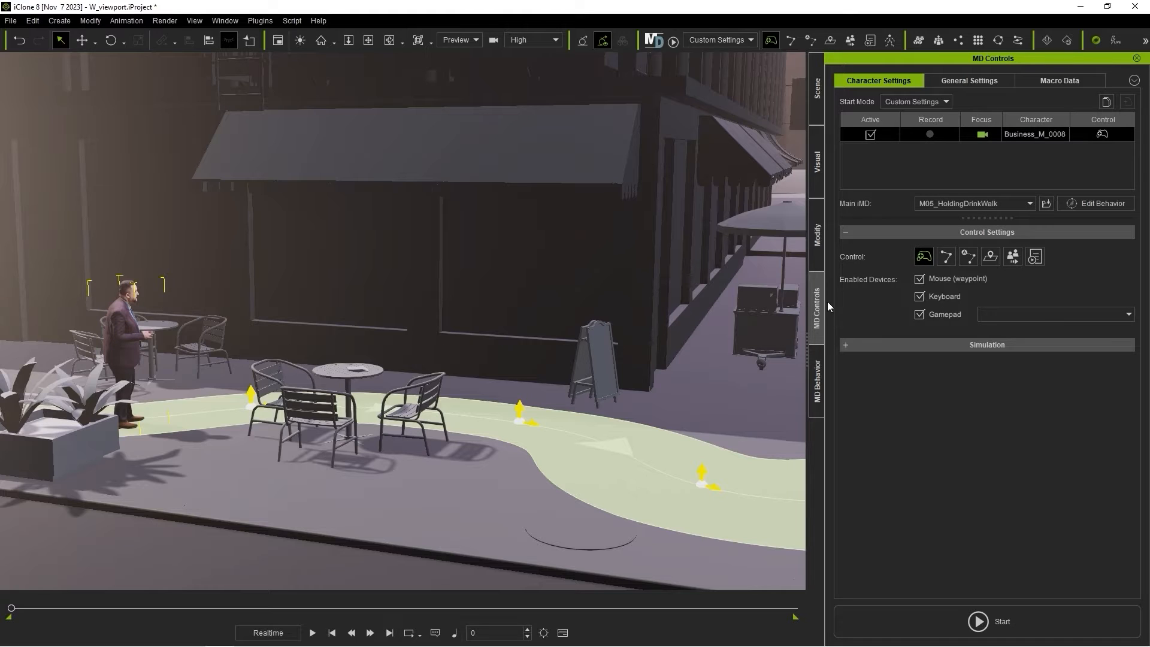
pyautogui.moveTo(946, 256)
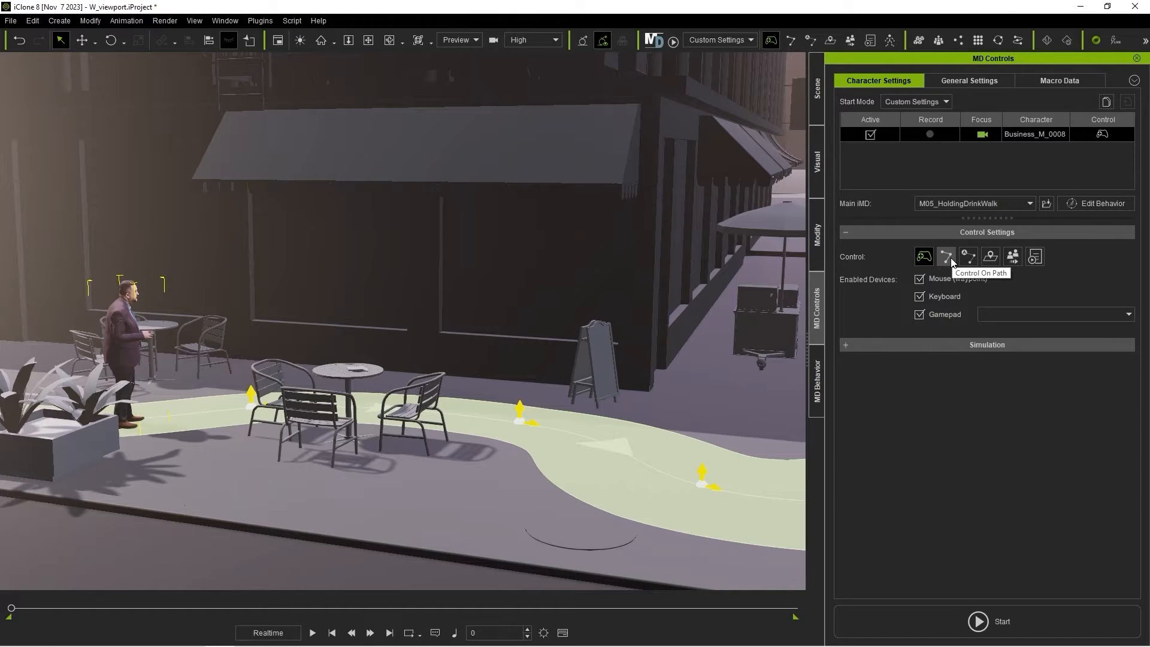
pyautogui.moveTo(967, 256)
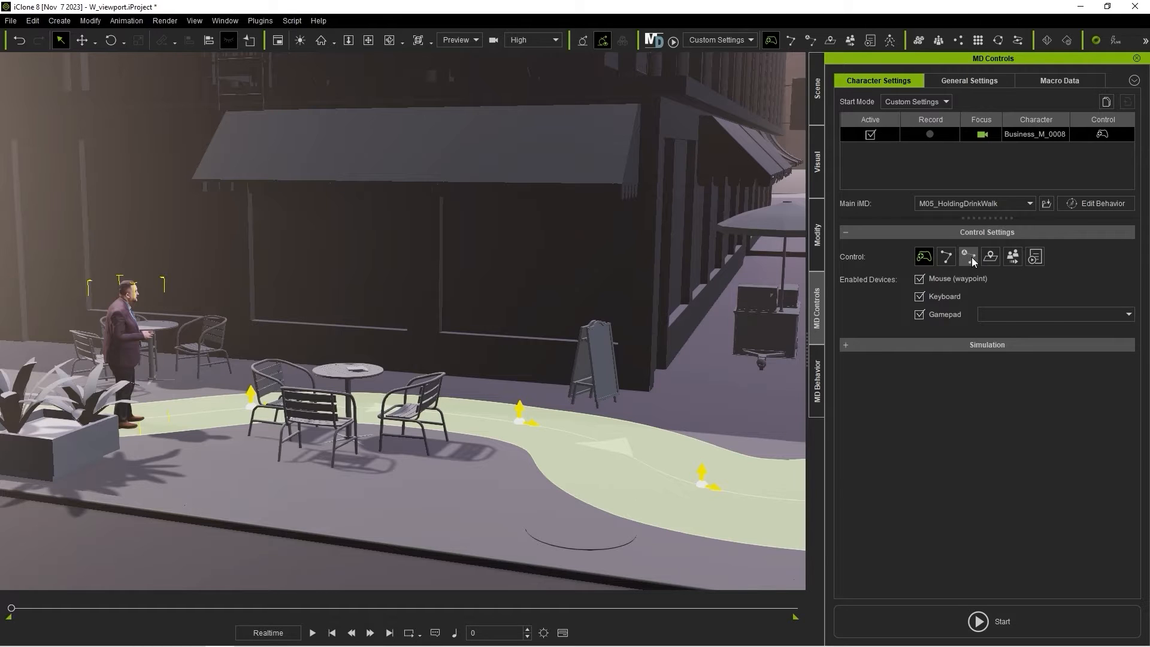
# Set the businessman to Control On Path, starting from Origin at 58 percent along.
pyautogui.click(968, 257)
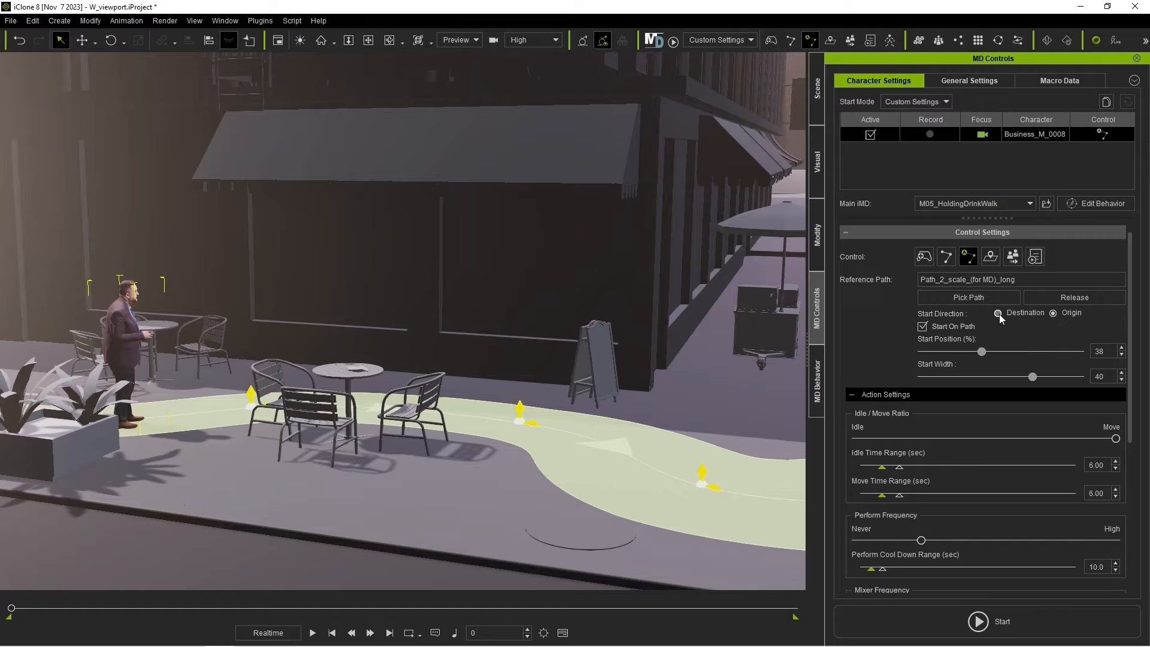
pyautogui.click(1052, 313)
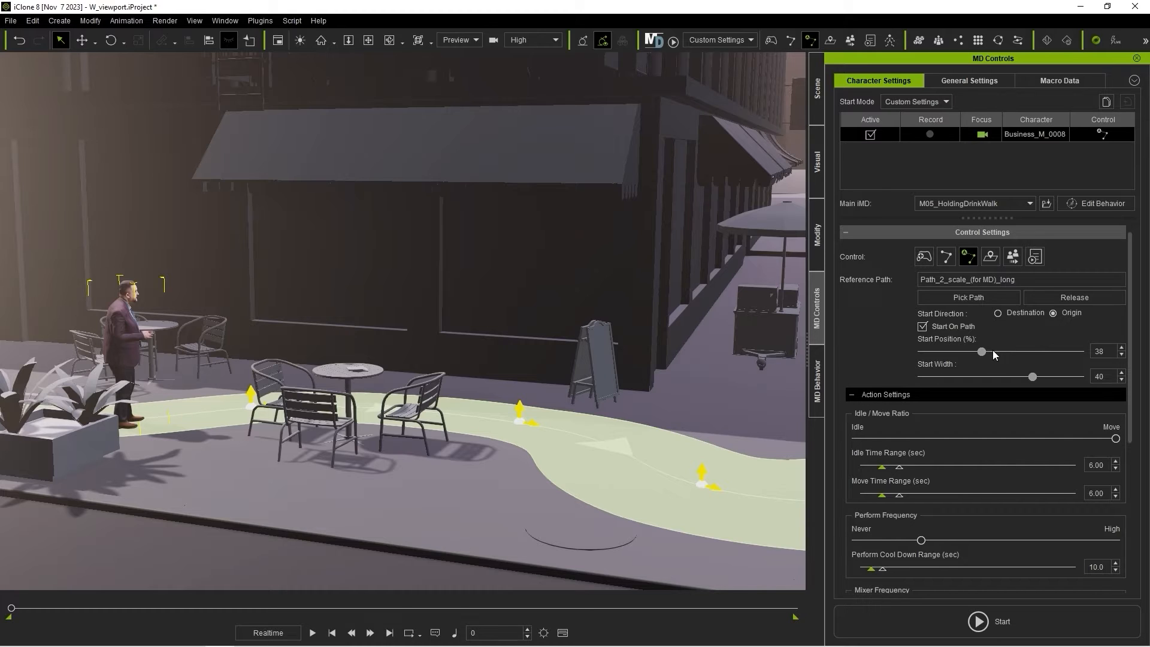
pyautogui.moveTo(983, 351); pyautogui.dragTo(1013, 351)
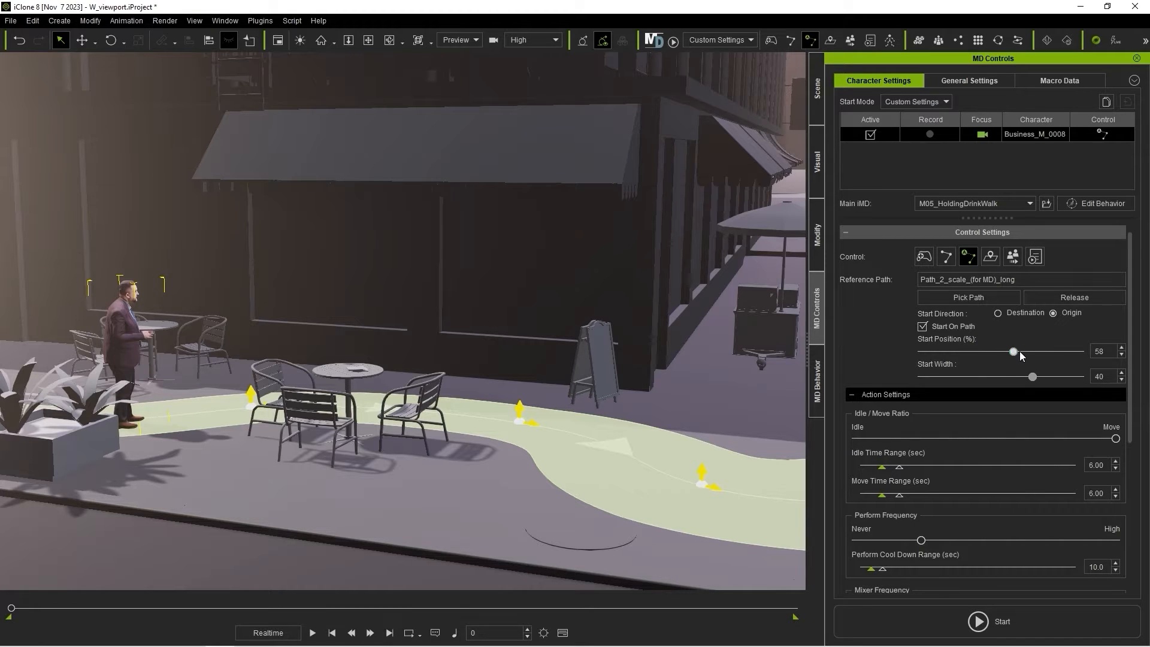
# Run the crowd simulation to preview the walk from the origin end, then stop it.
pyautogui.click(671, 40)
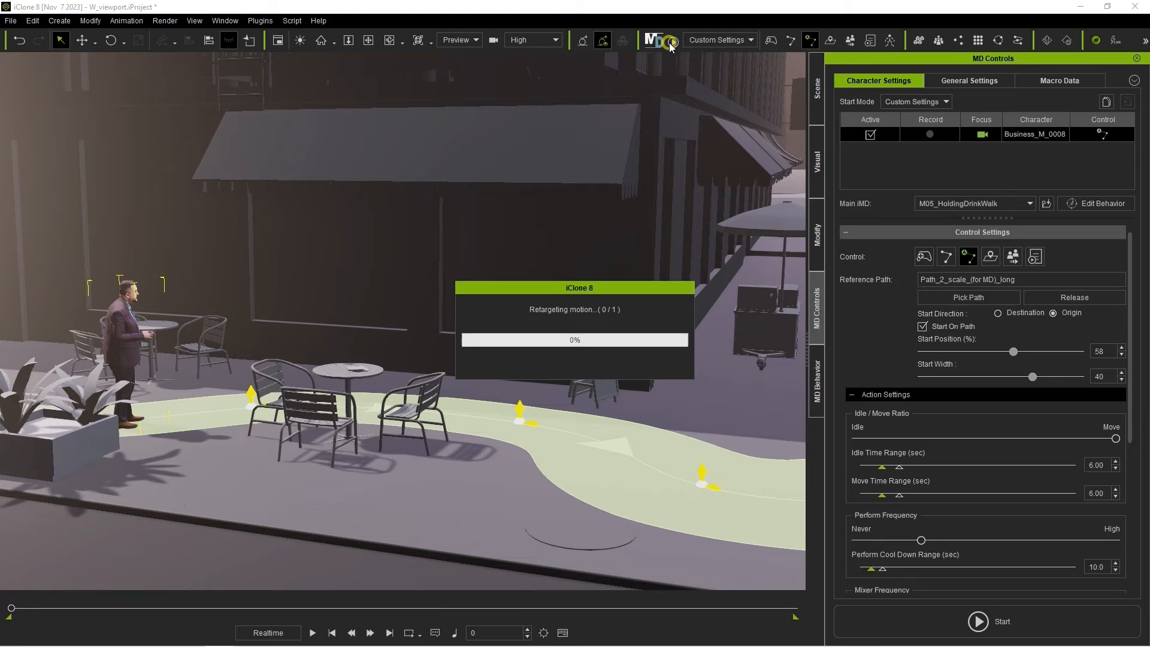
pyautogui.click(978, 621)
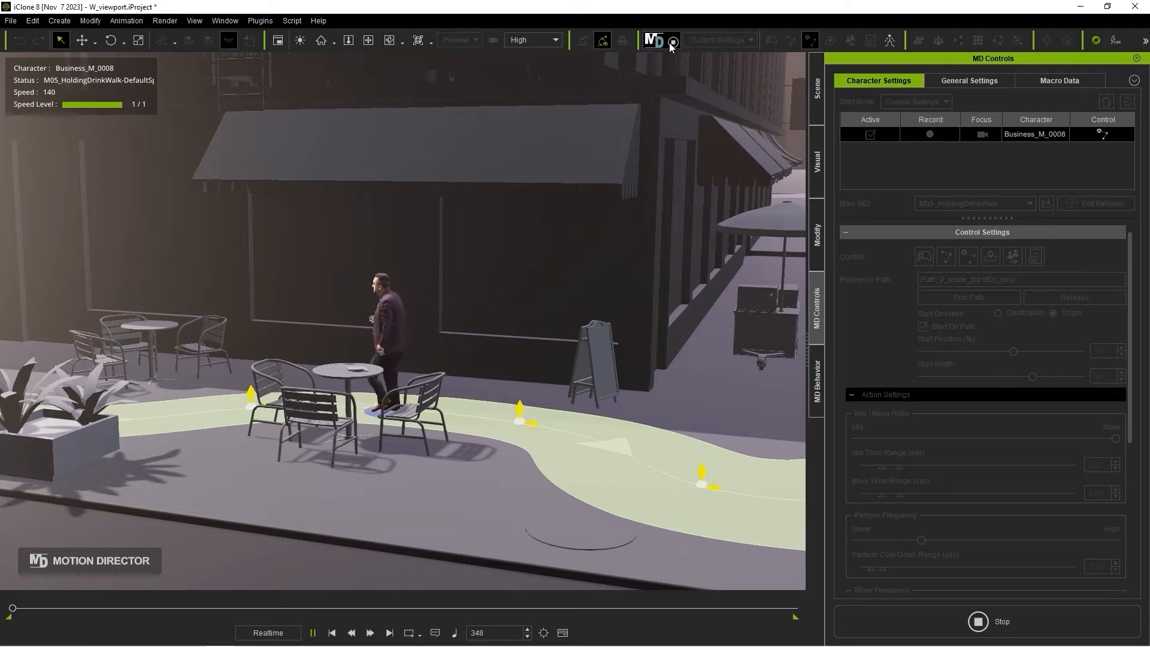
pyautogui.click(978, 621)
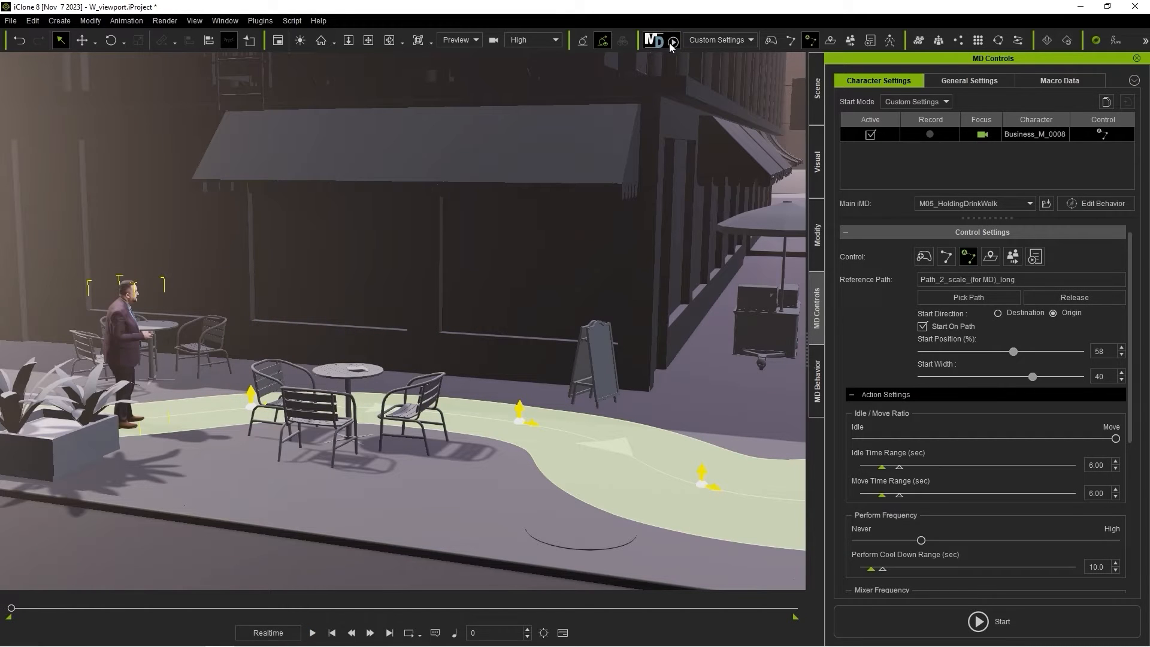
# Switch Start Direction to Destination and preview the walk again.
pyautogui.click(997, 312)
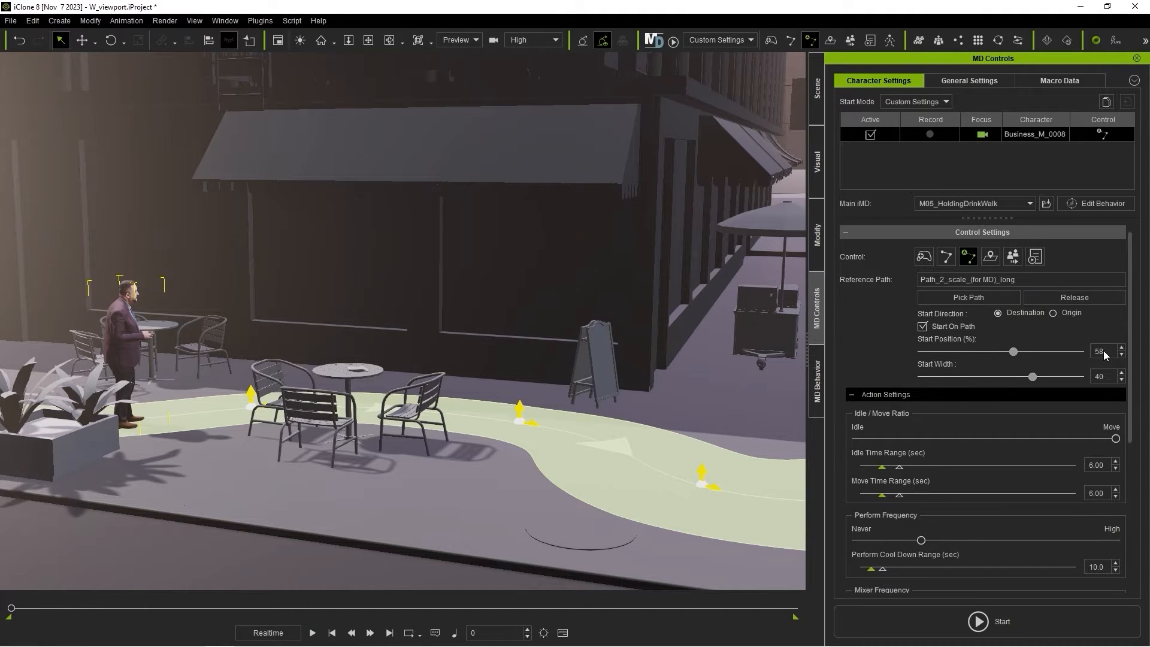
pyautogui.click(673, 41)
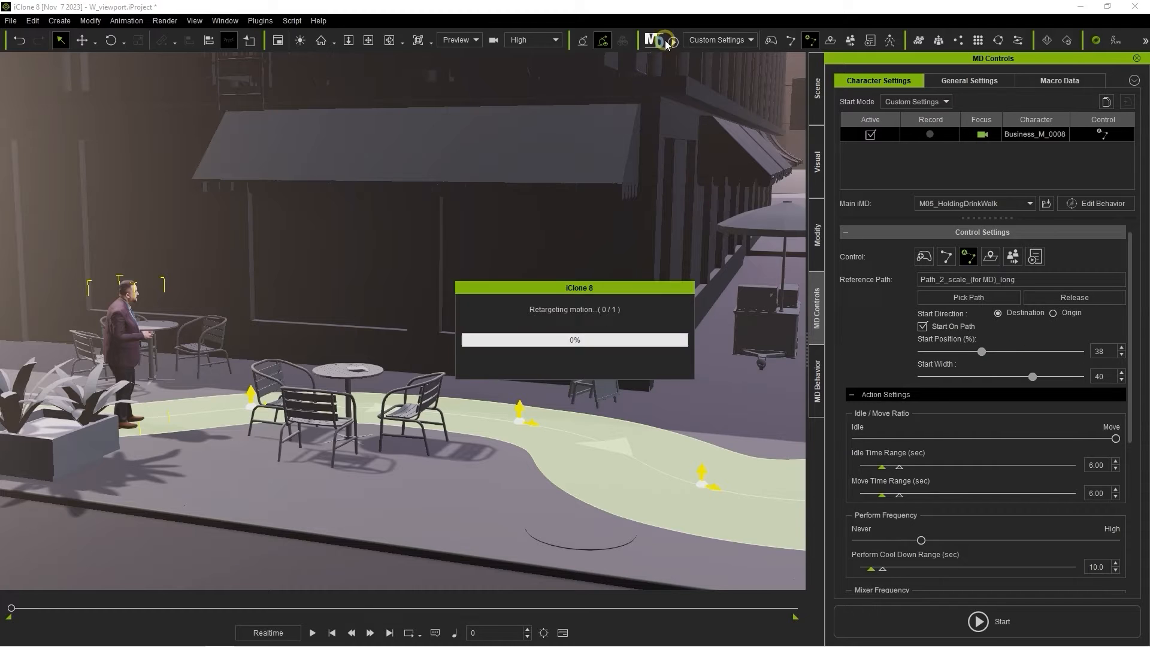
pyautogui.click(977, 620)
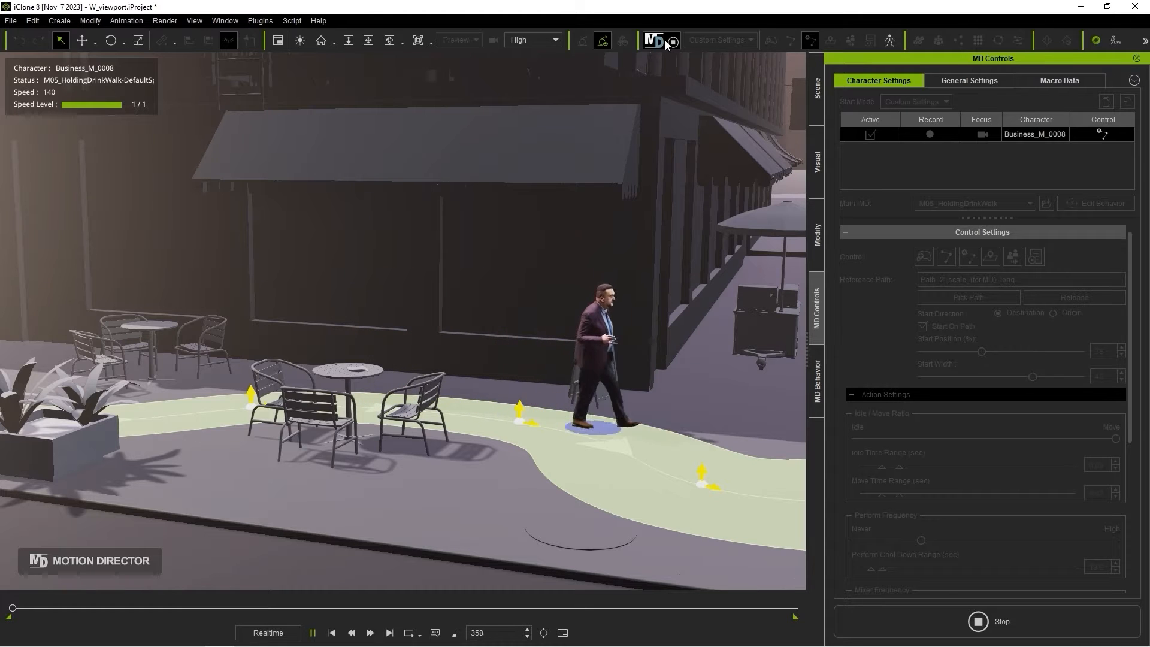
pyautogui.click(977, 620)
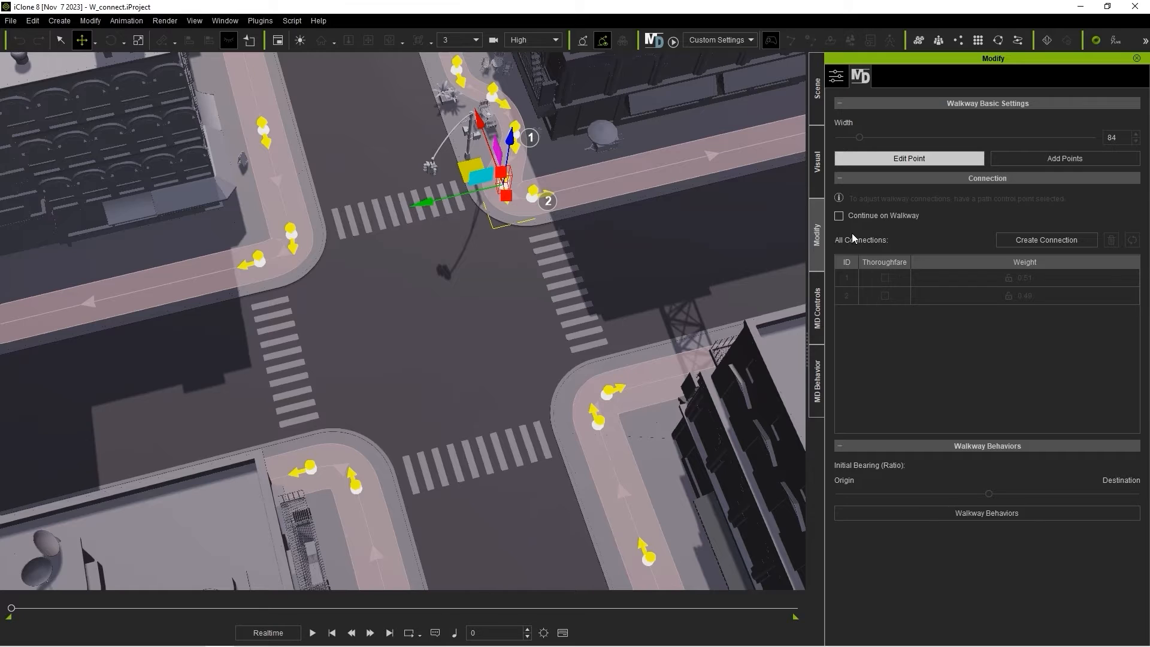
# Create a third connection from the corner point to the opposite sidewalk walkway.
pyautogui.click(1047, 240)
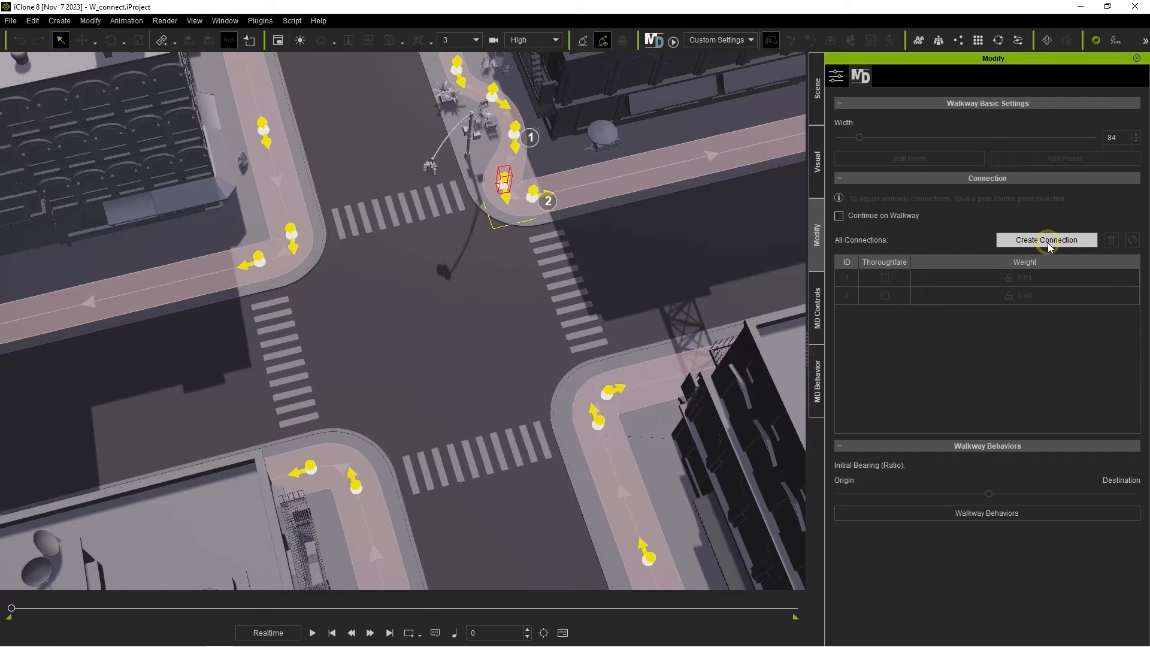
pyautogui.click(1047, 240)
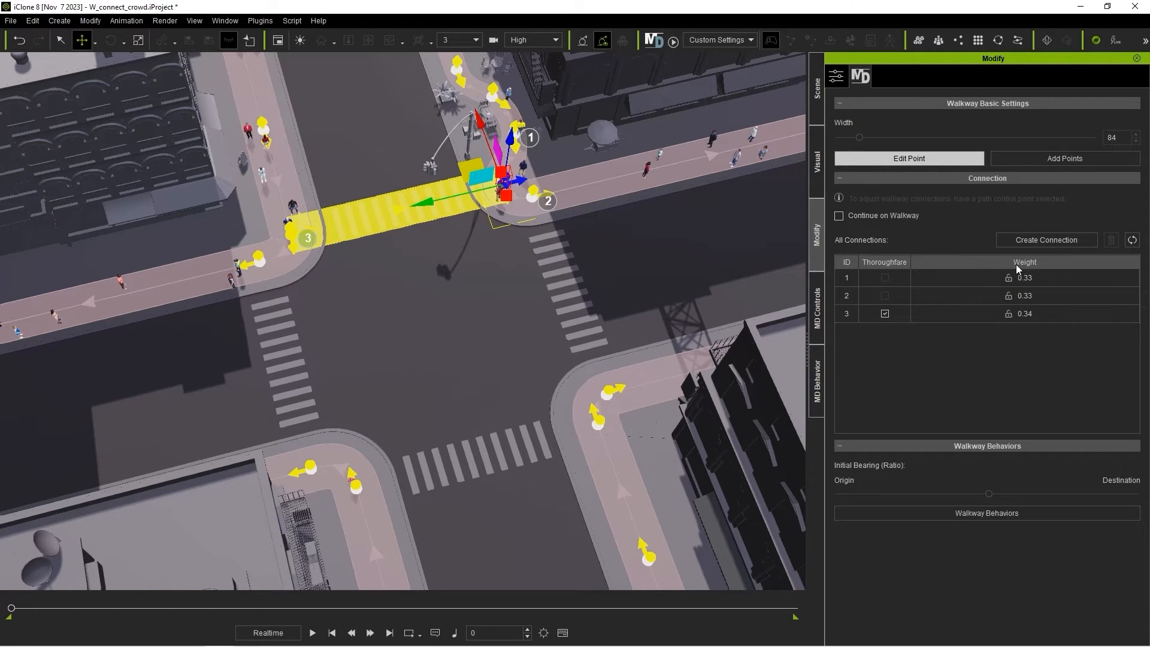
pyautogui.moveTo(545, 196)
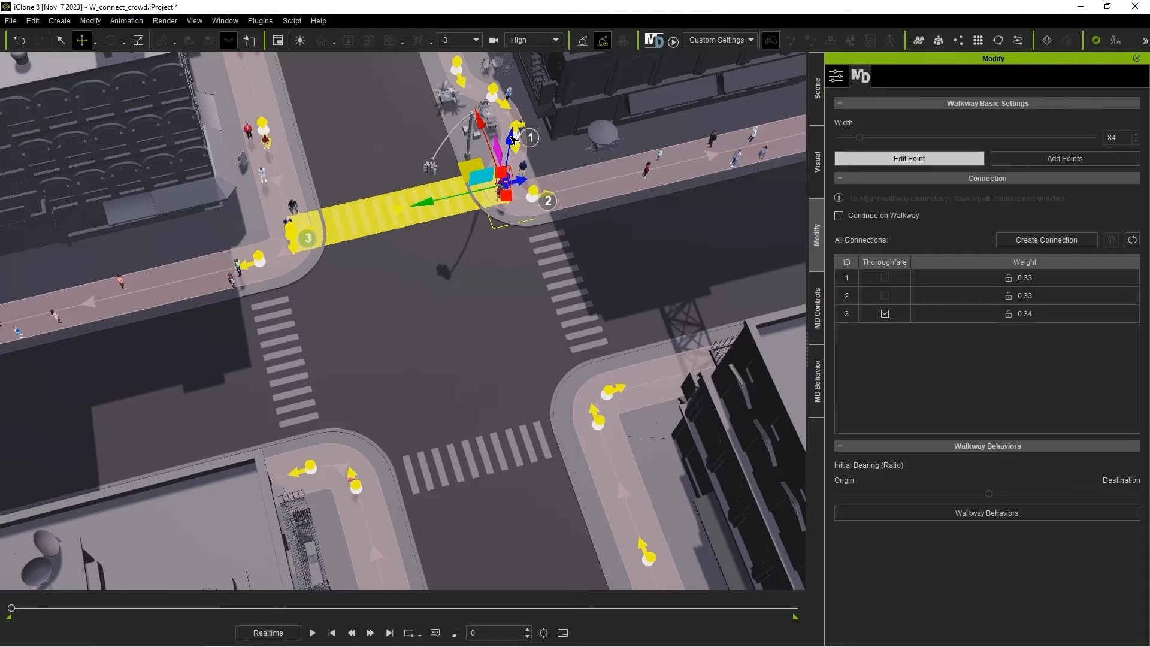
pyautogui.moveTo(437, 208)
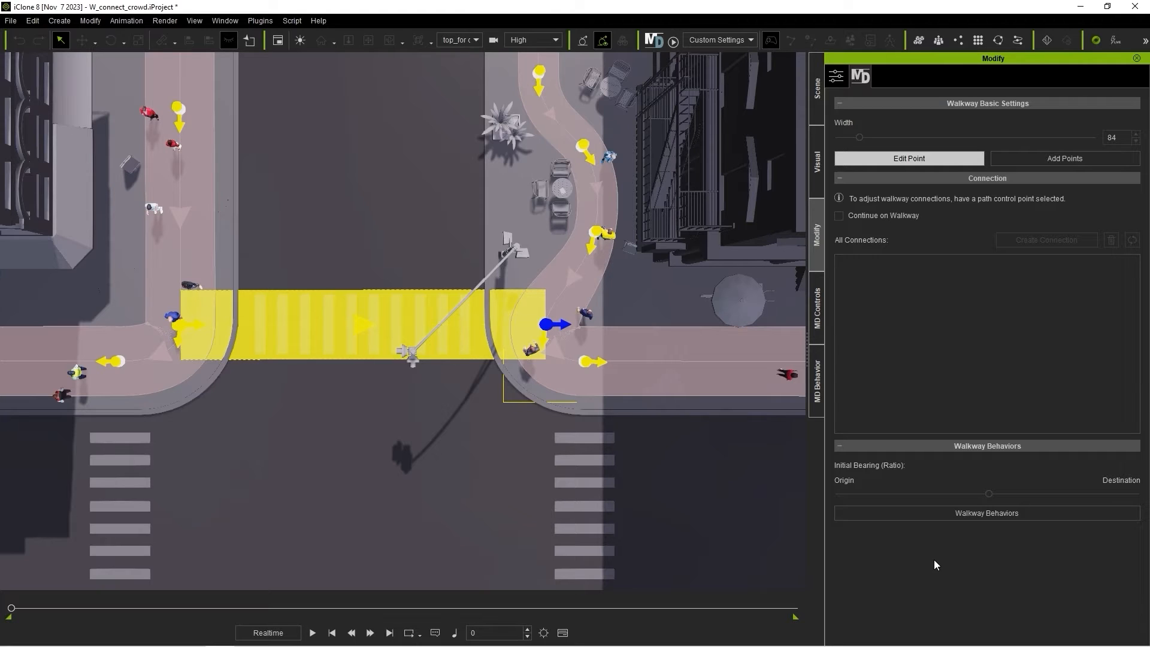
pyautogui.moveTo(601, 392)
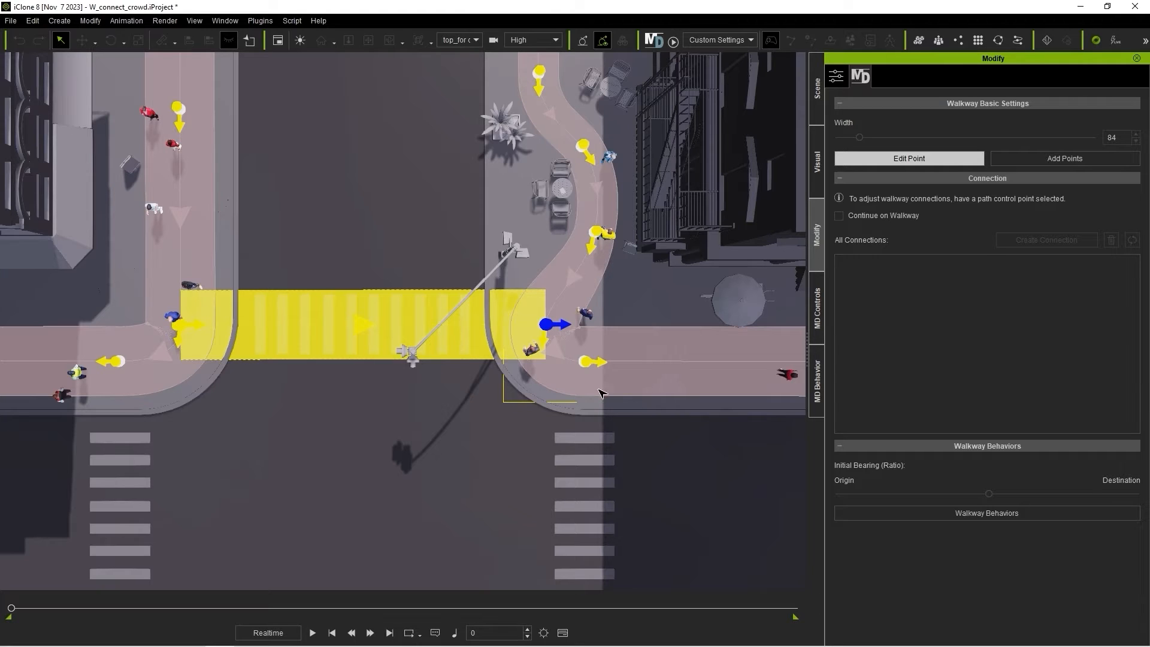
# Set the crosswalk connection's weight to 0 from the right corner point.
pyautogui.click(549, 323)
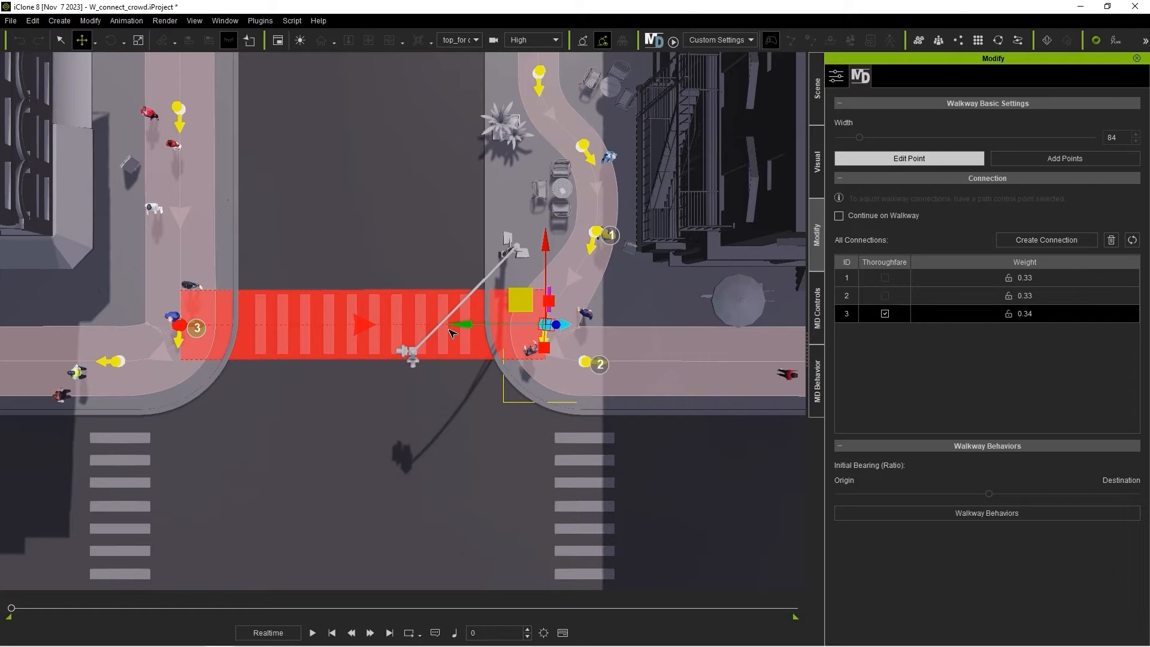
pyautogui.moveTo(405, 333)
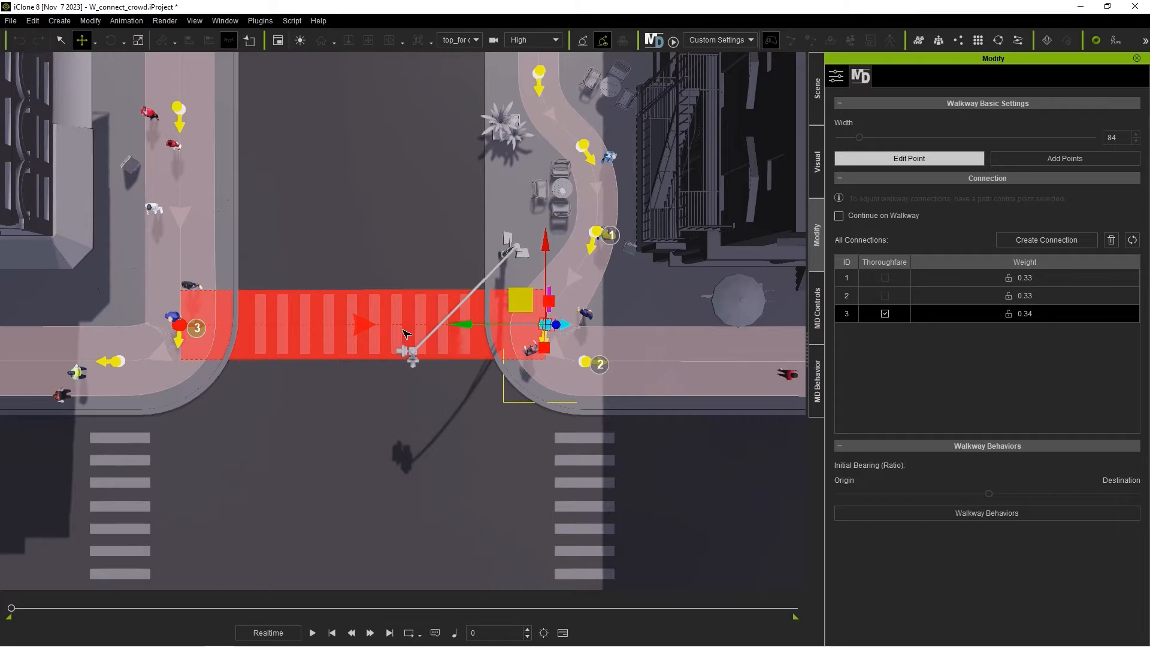
pyautogui.doubleClick(1025, 313)
pyautogui.write('0')
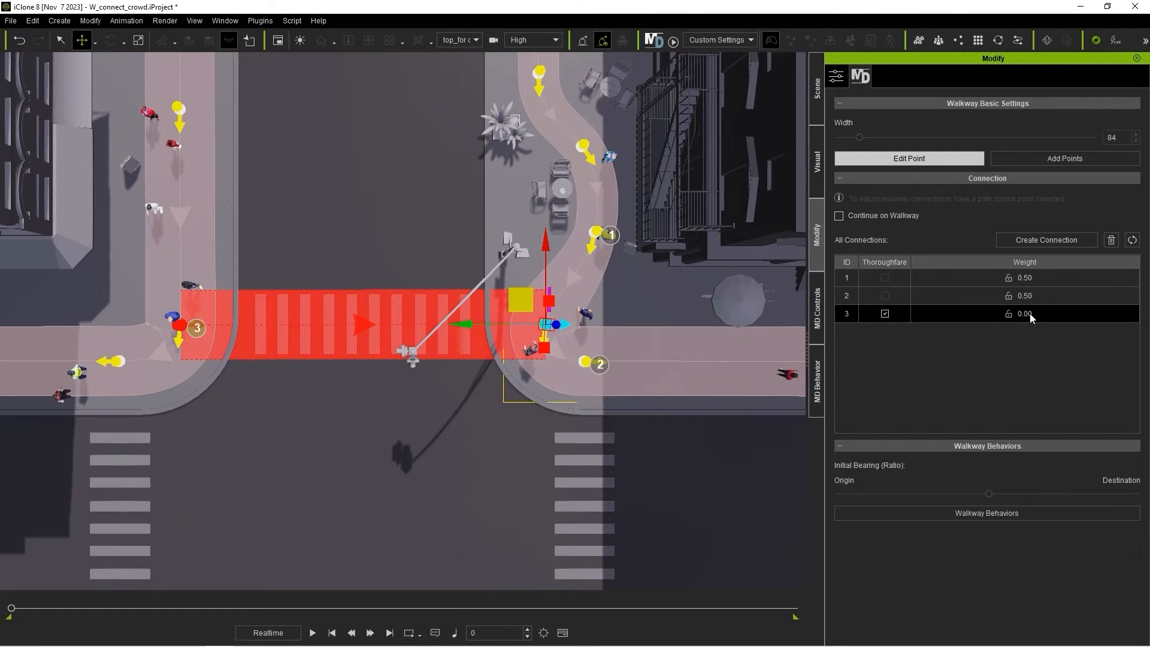
pyautogui.click(1025, 294)
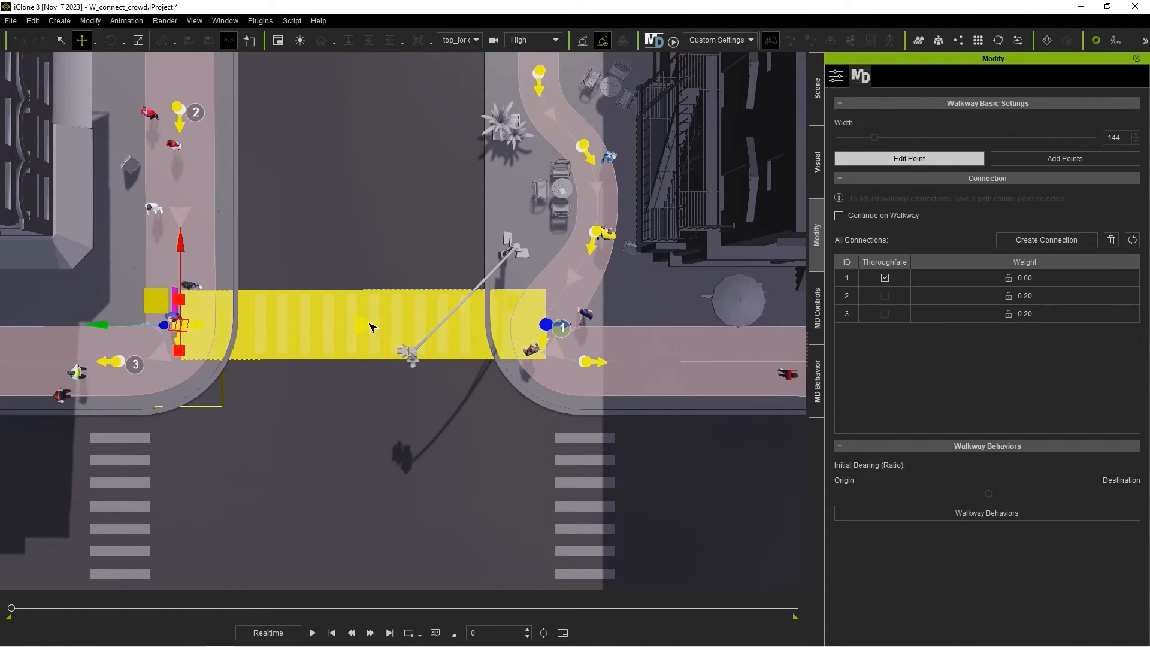
# Set the crosswalk connection's weight to 0 from the left corner point.
pyautogui.click(845, 278)
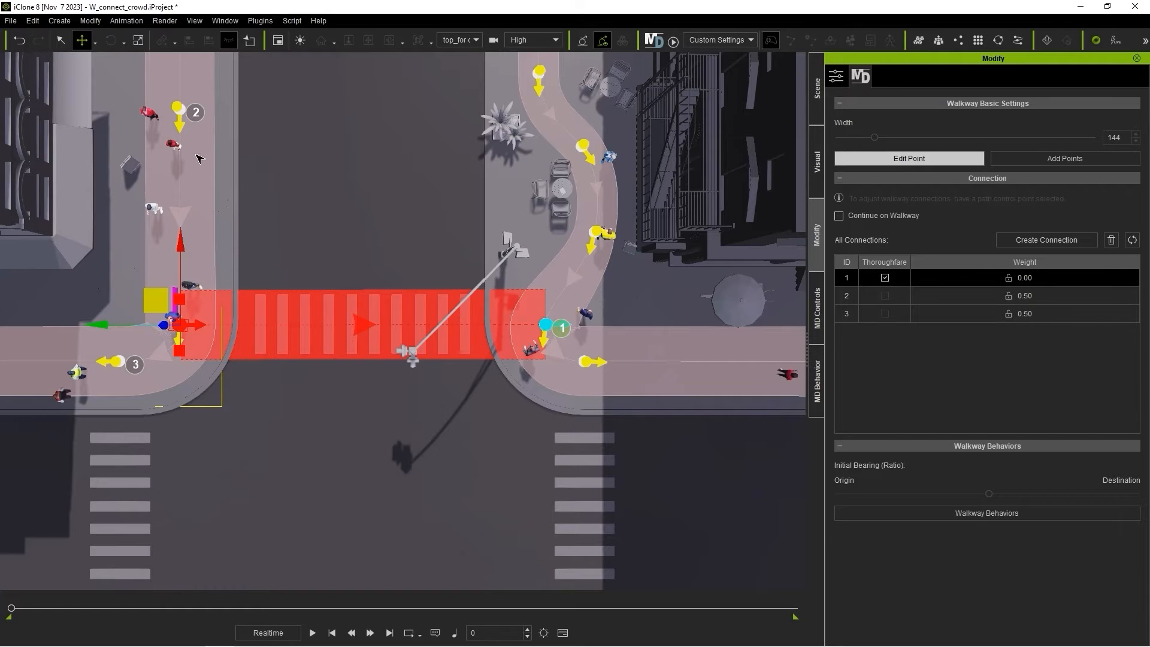
pyautogui.moveTo(1053, 310)
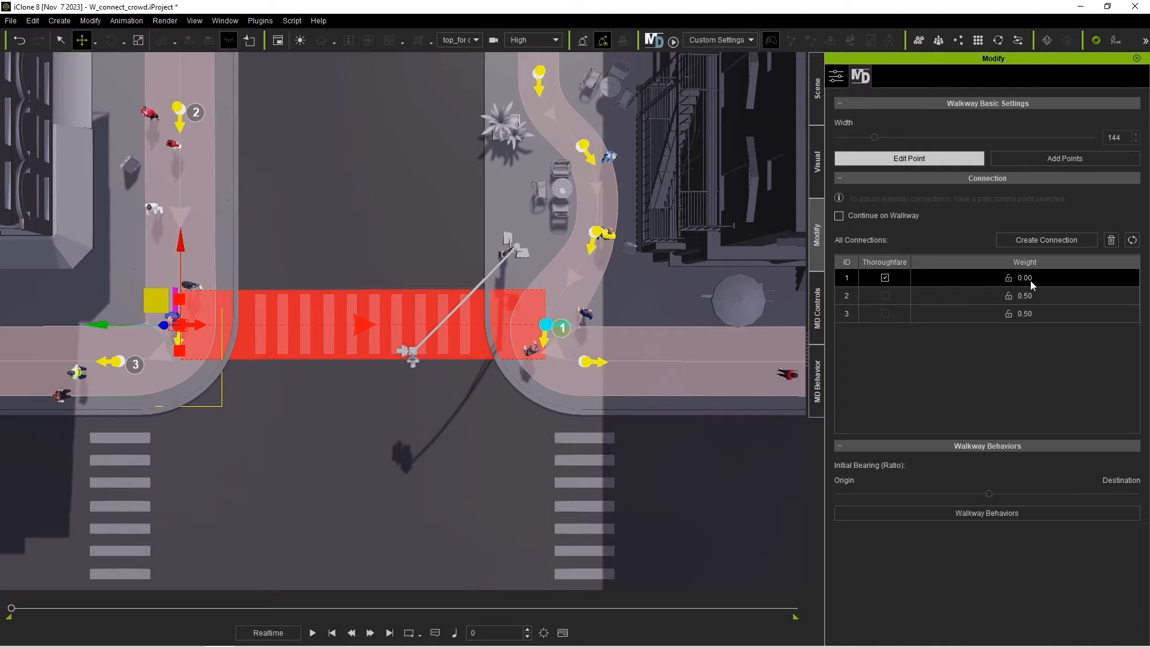
pyautogui.click(316, 633)
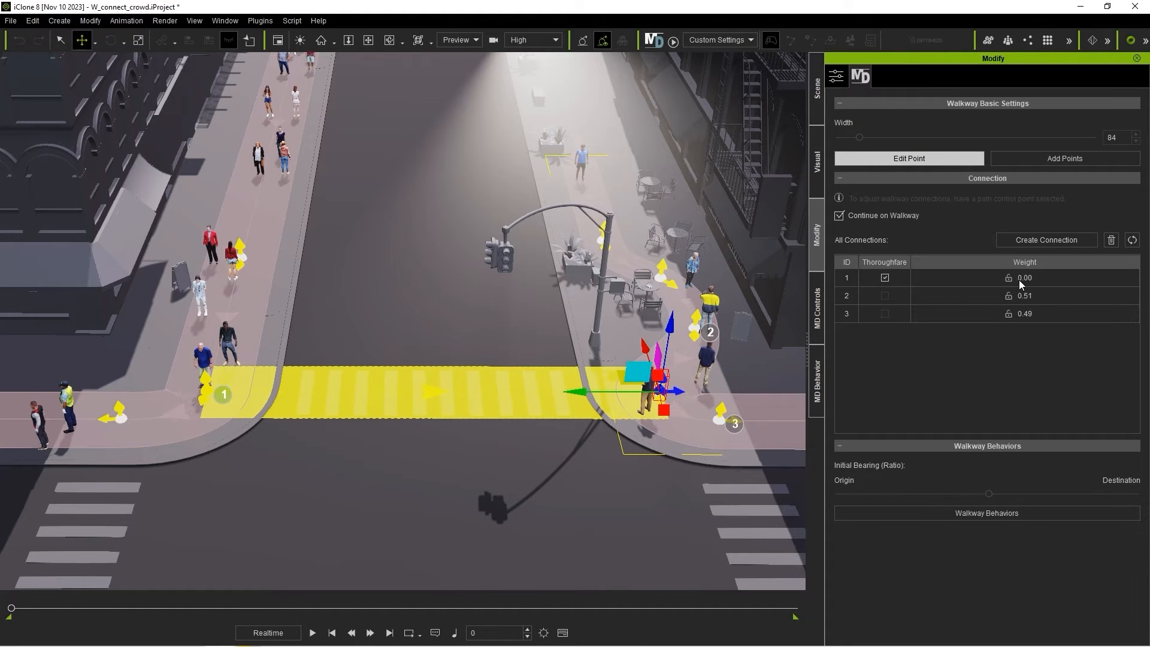
# Tick Thoroughfare for the corner point's crosswalk connection.
pyautogui.click(817, 84)
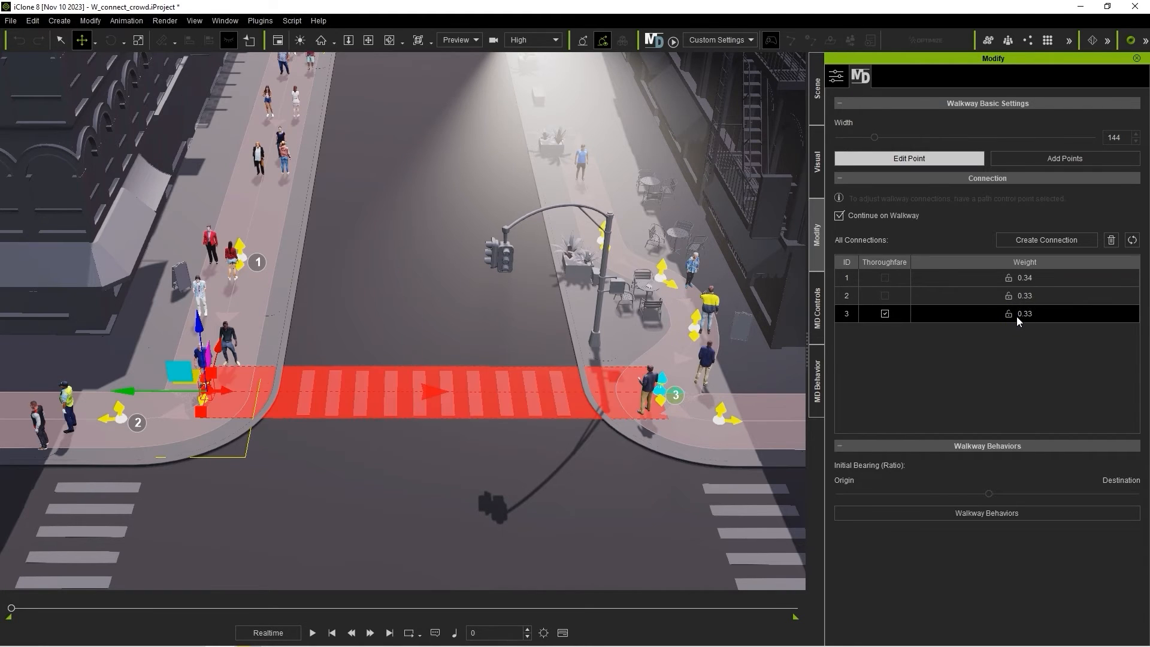
pyautogui.click(316, 633)
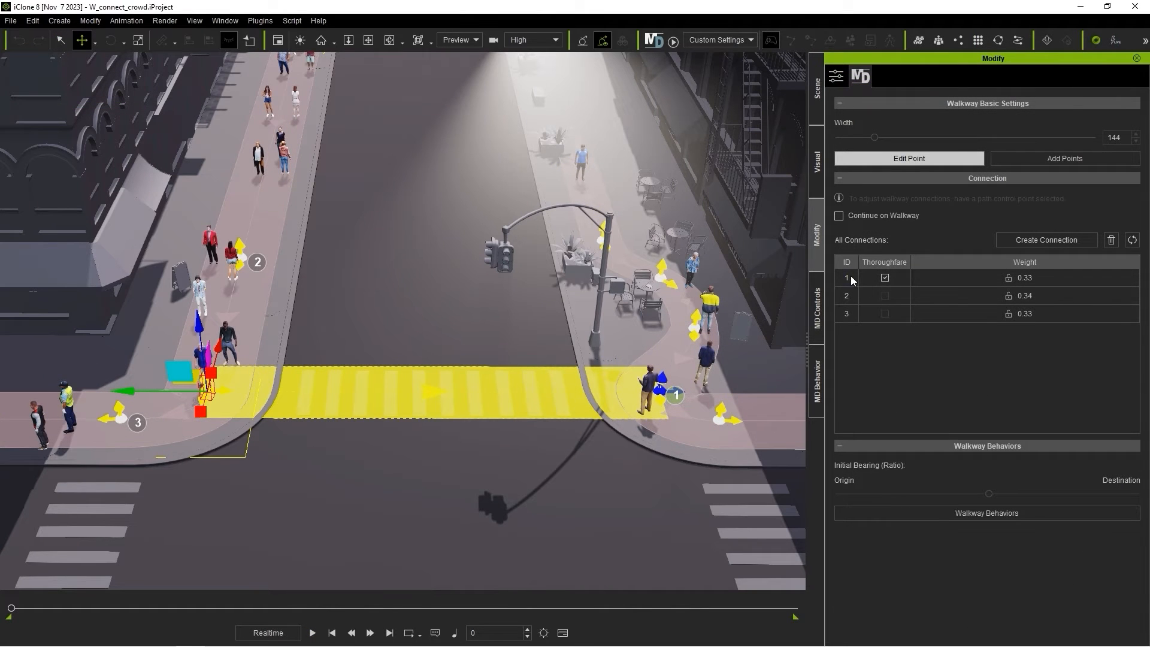
# Deselect the crosswalk connection and open the W_continue park project.
pyautogui.click(845, 278)
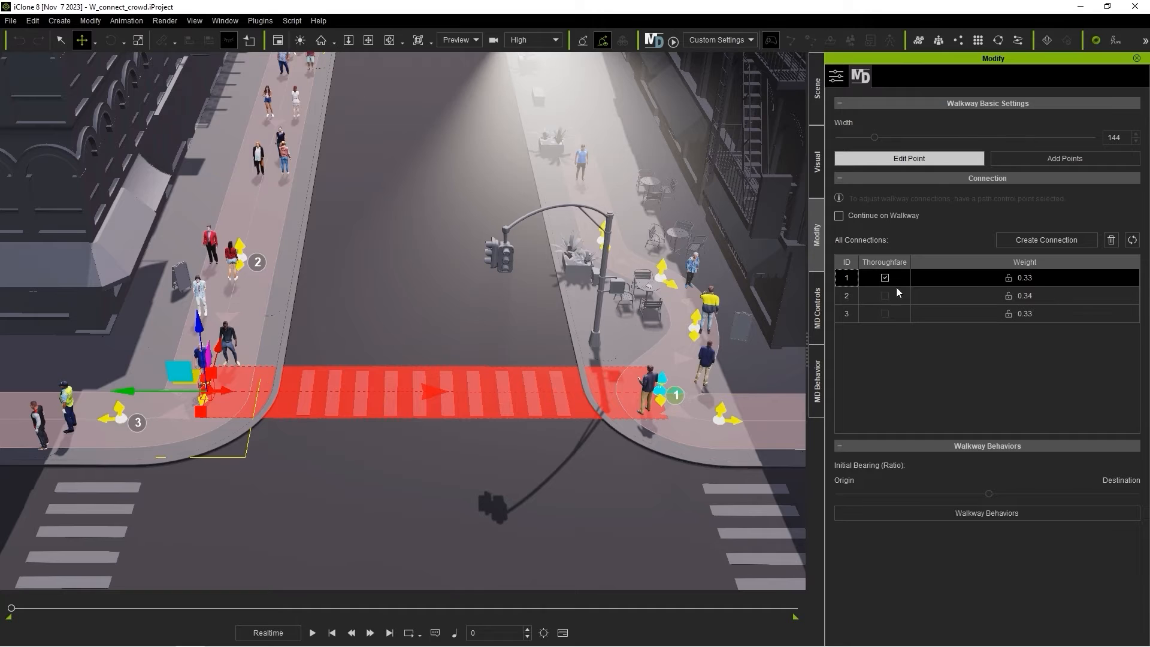
pyautogui.moveTo(632, 397)
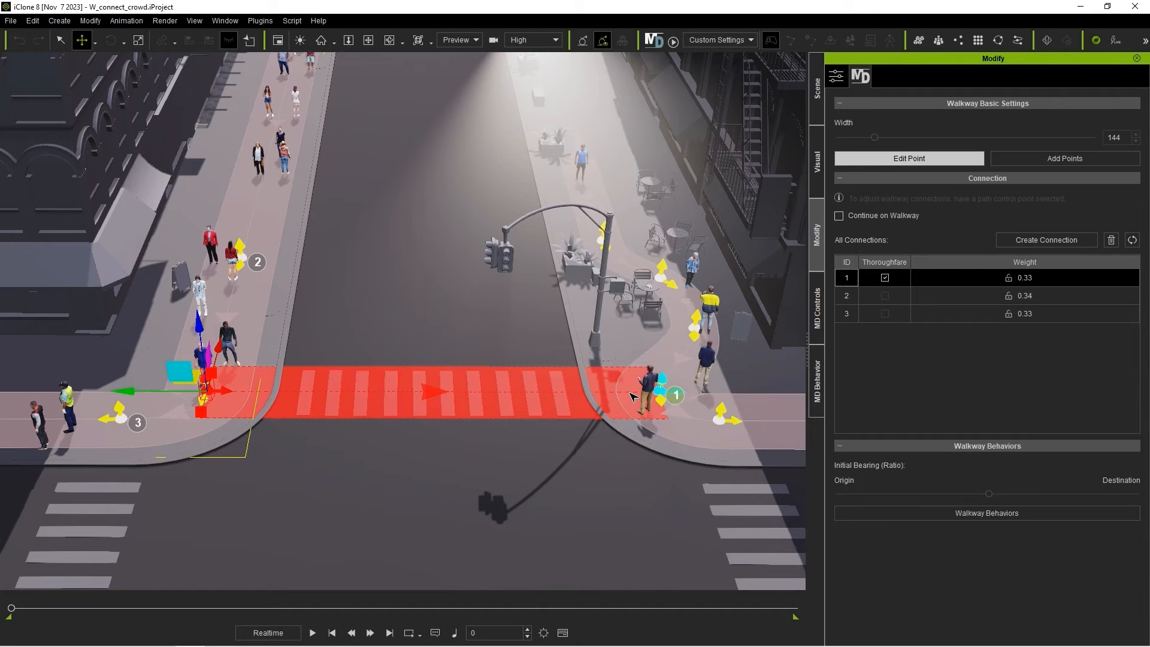
pyautogui.moveTo(874, 136); pyautogui.dragTo(859, 136)
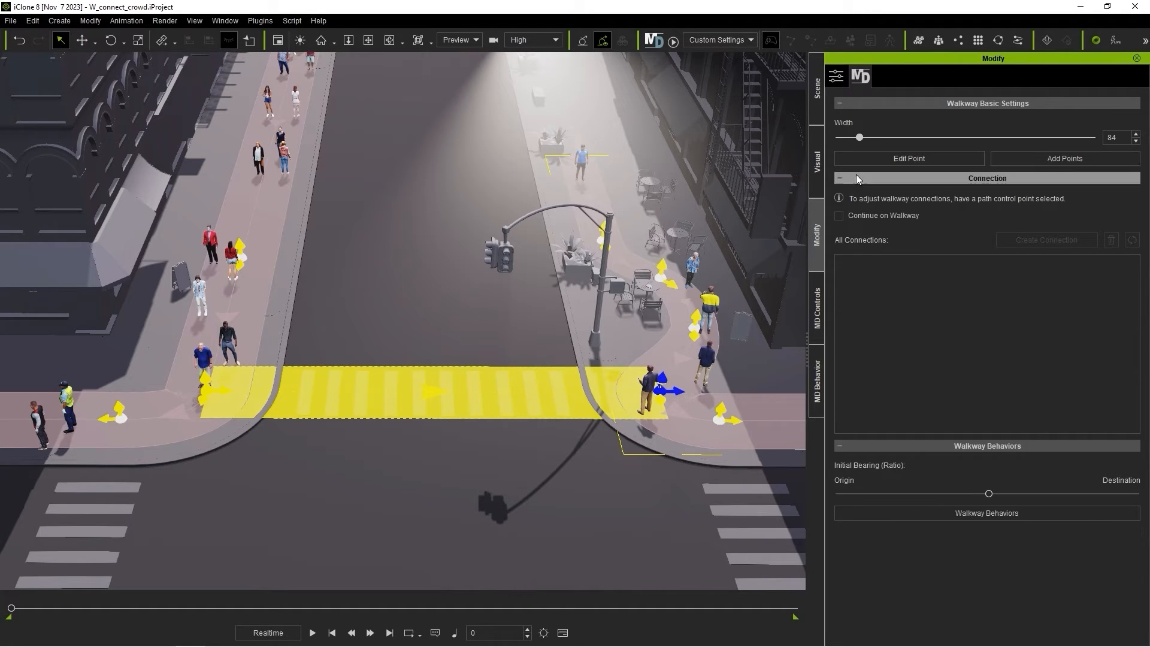
pyautogui.click(908, 158)
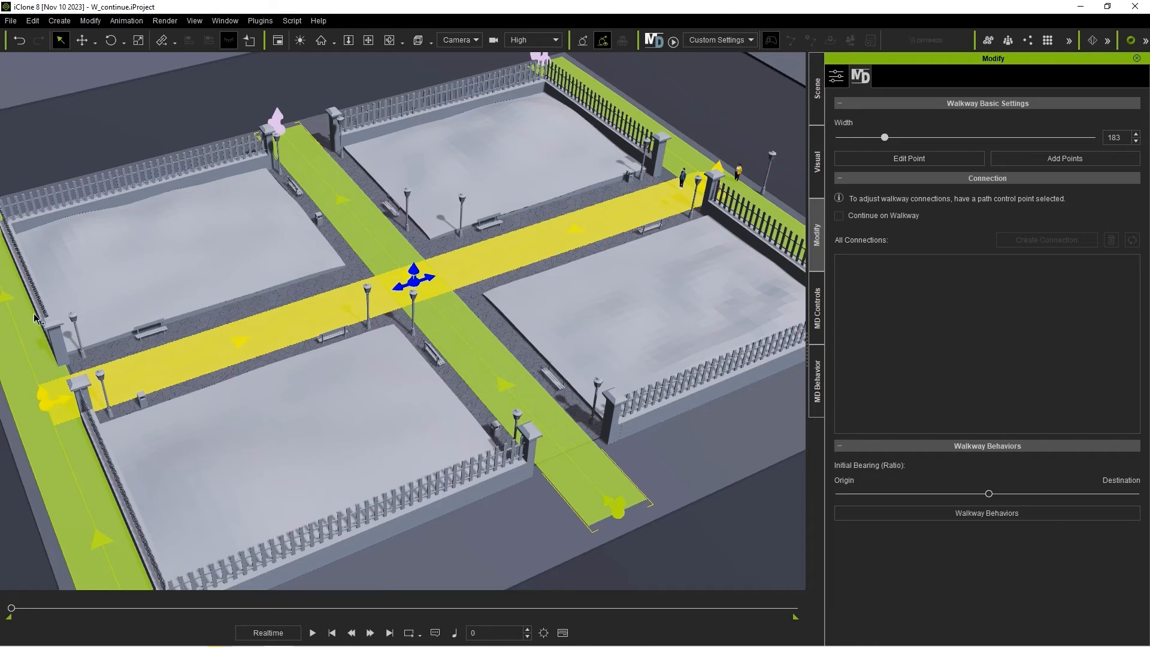
pyautogui.moveTo(594, 247)
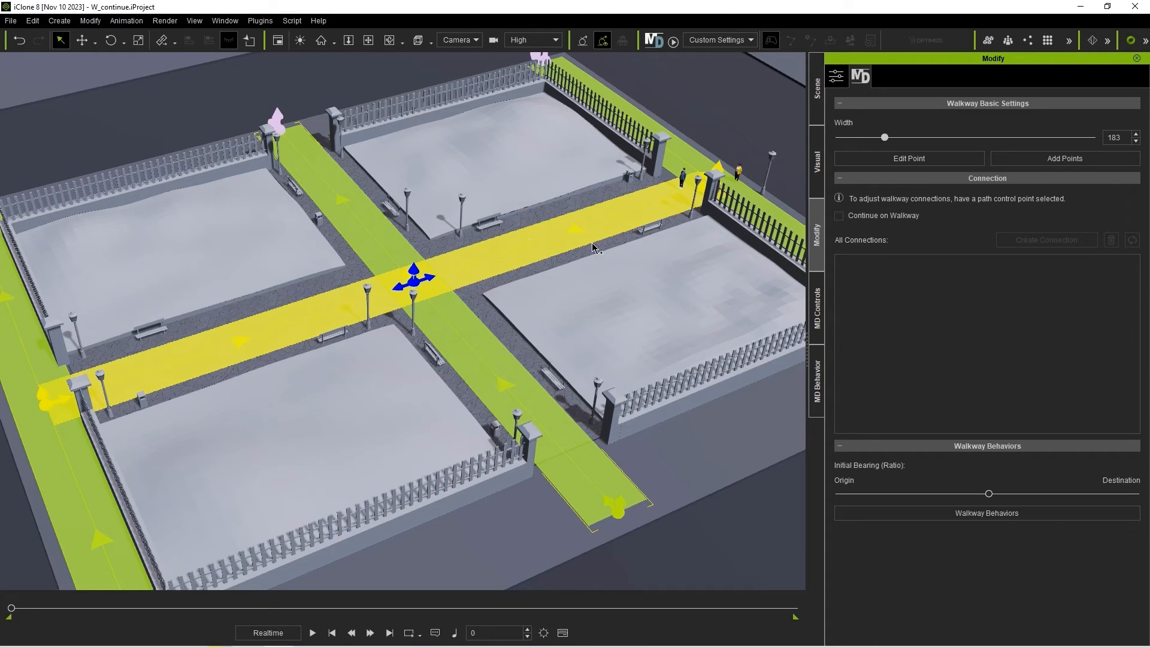
pyautogui.moveTo(1063, 249)
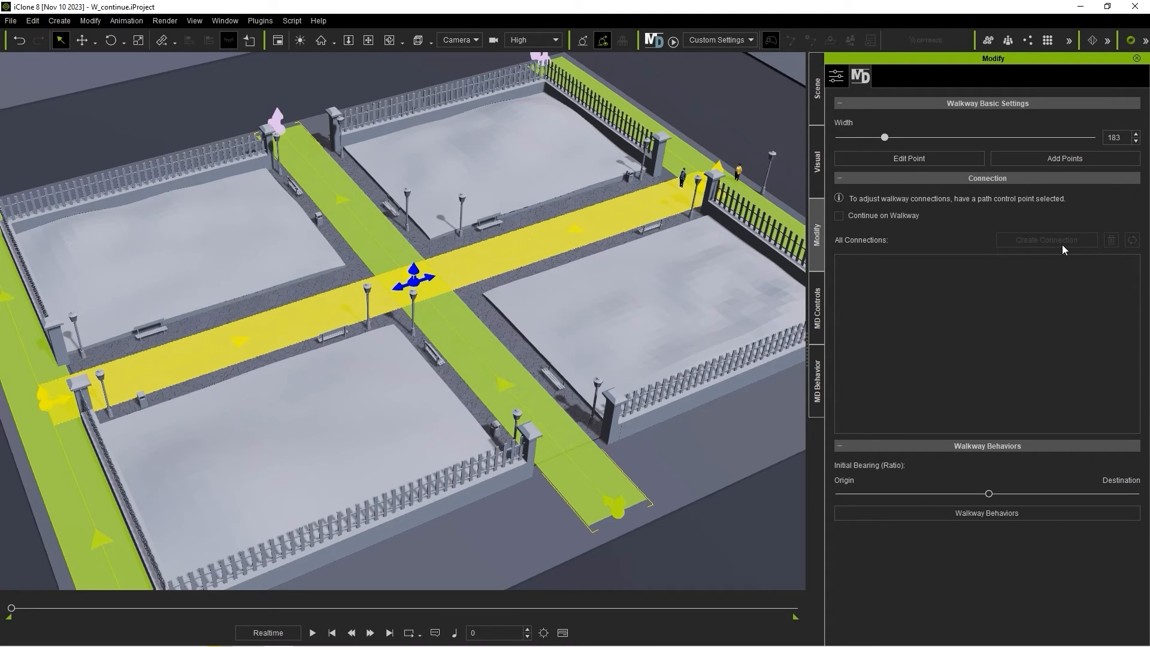
# Select the centre point's connection 2 and enable Continue on Walkway.
pyautogui.click(908, 159)
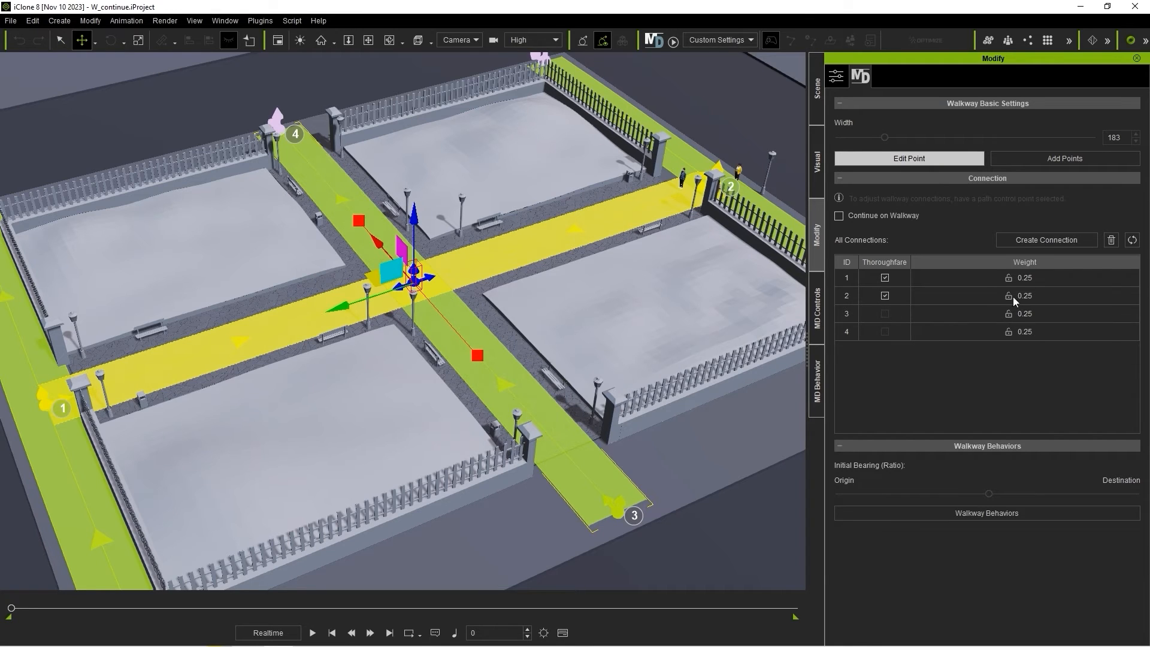
pyautogui.click(846, 278)
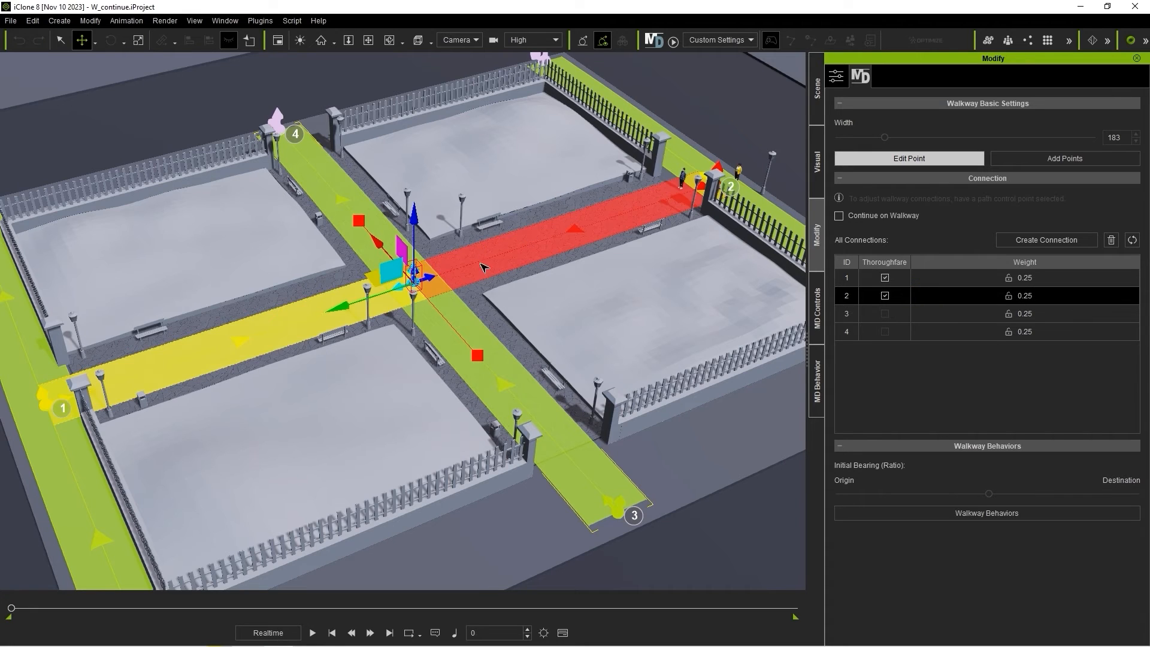
pyautogui.moveTo(653, 241)
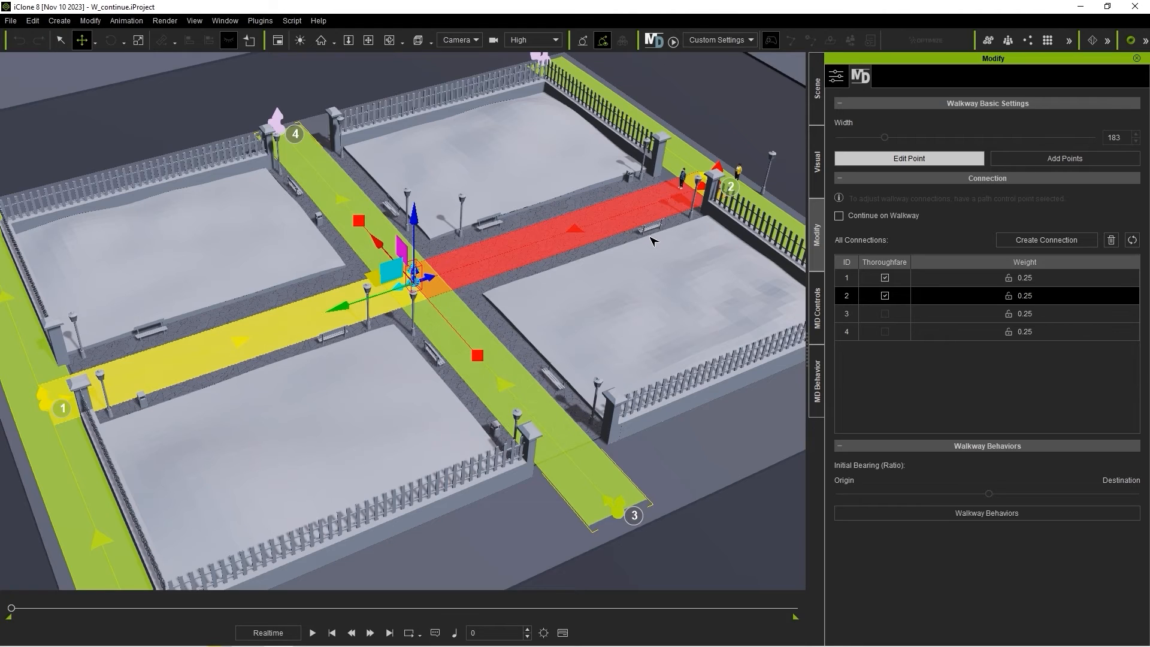
pyautogui.moveTo(479, 274)
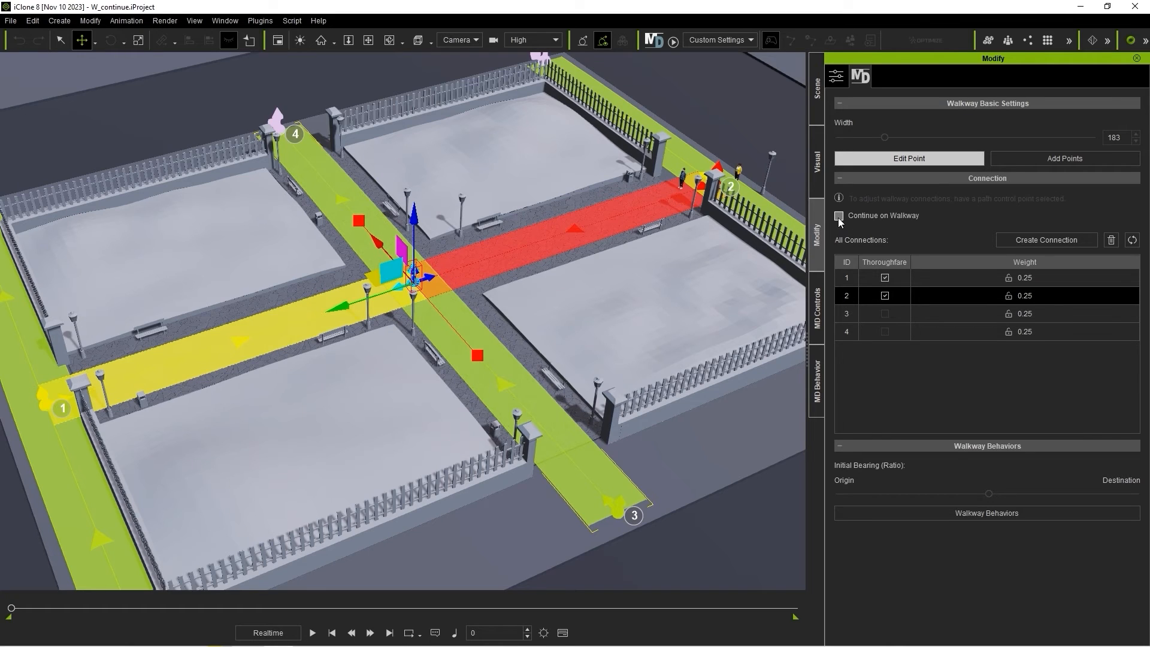
pyautogui.click(838, 215)
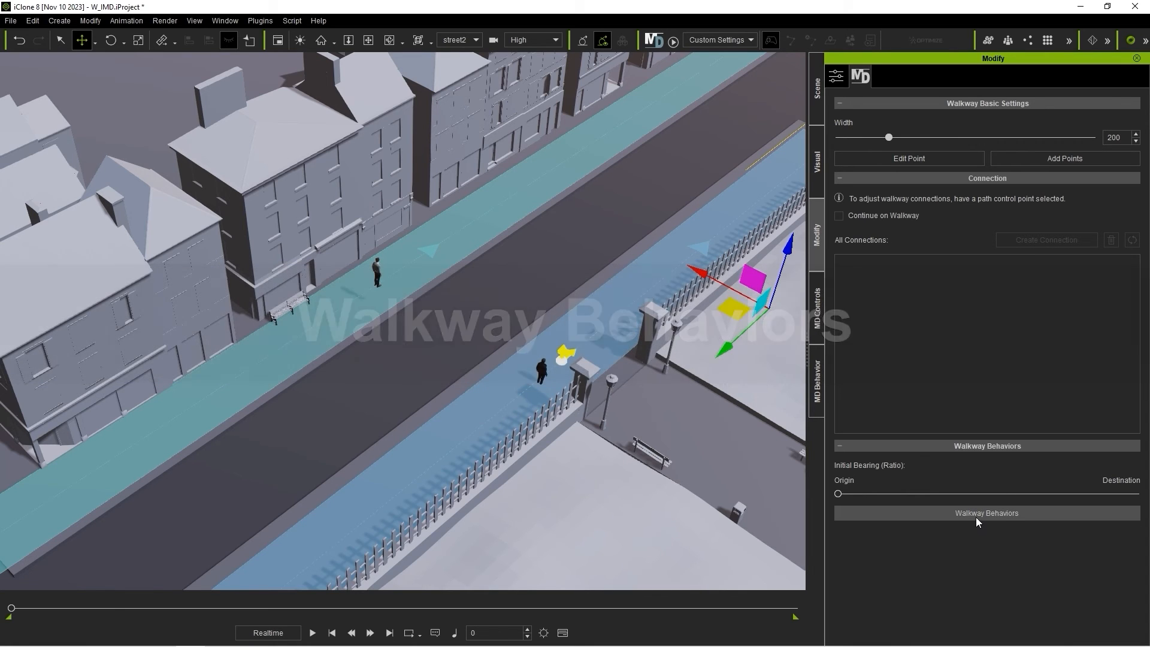
# In Walkway Behaviors, review Casual_Walk_M and change a character tag for Casual_Walk_F.
pyautogui.click(987, 513)
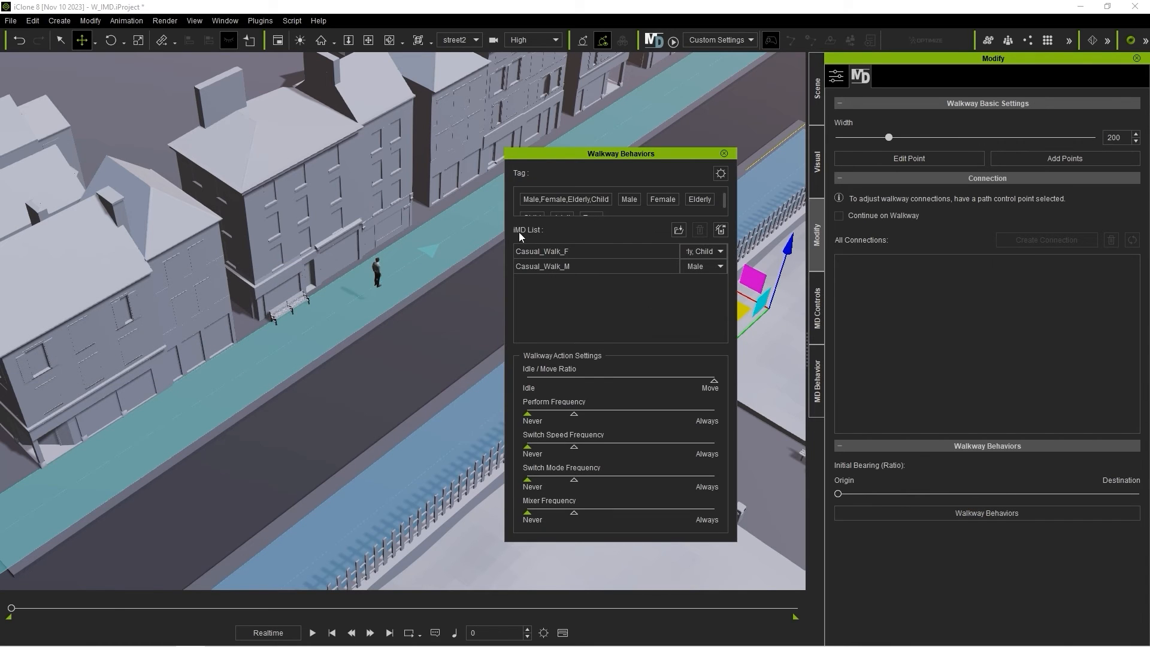
pyautogui.moveTo(611, 258)
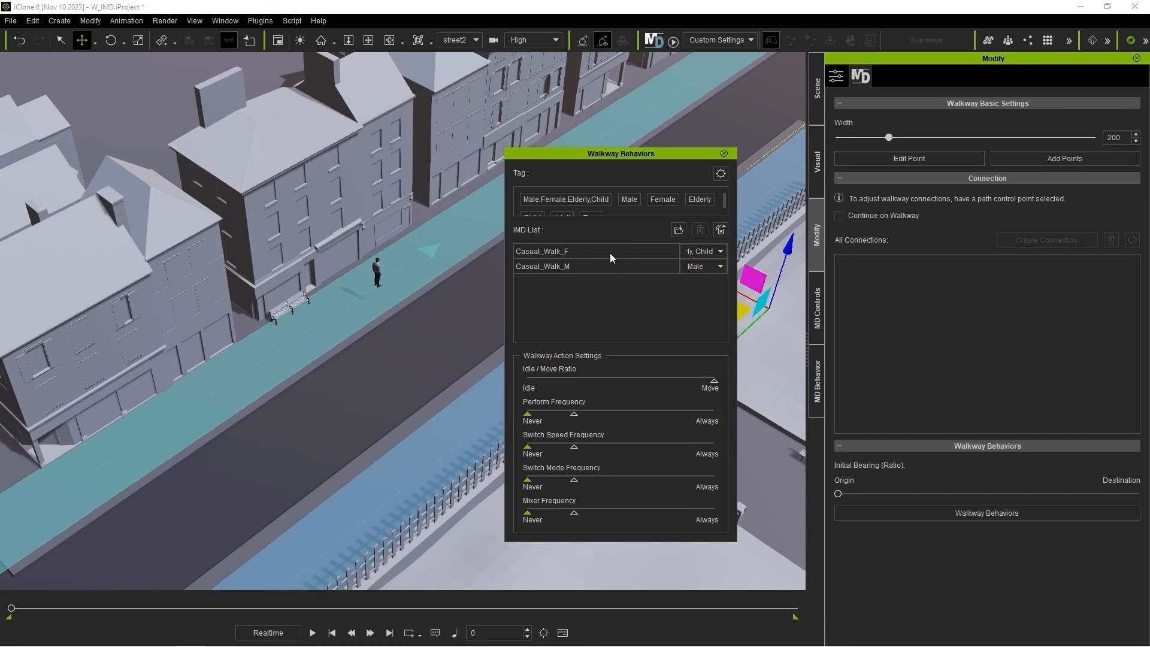
pyautogui.click(610, 266)
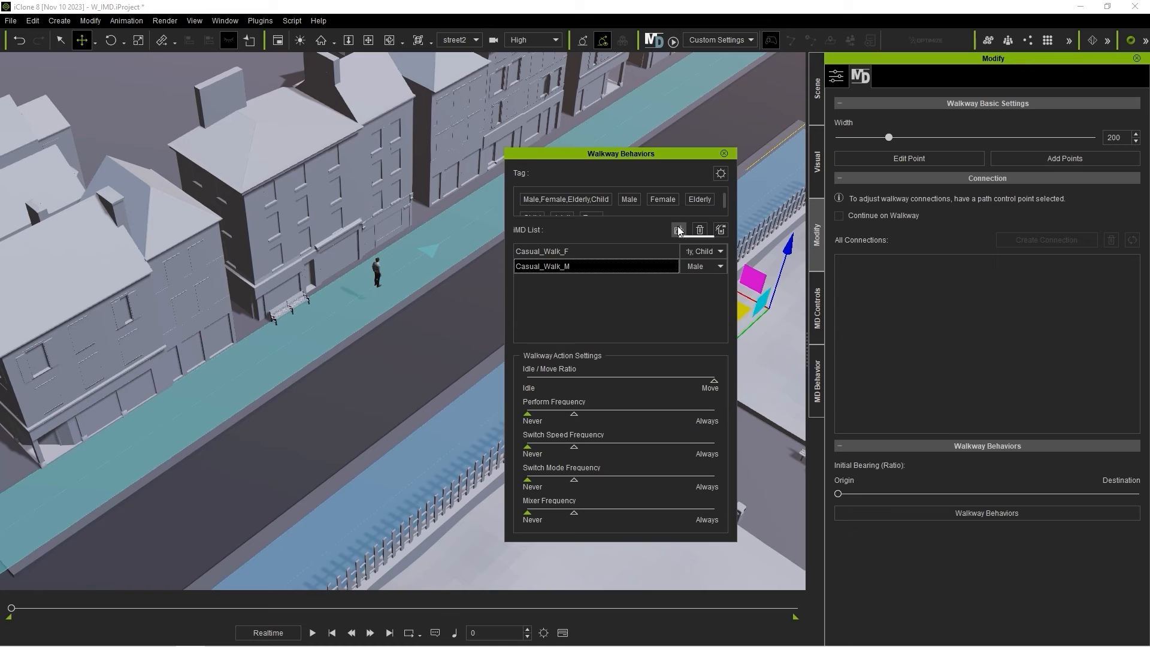
pyautogui.moveTo(677, 229)
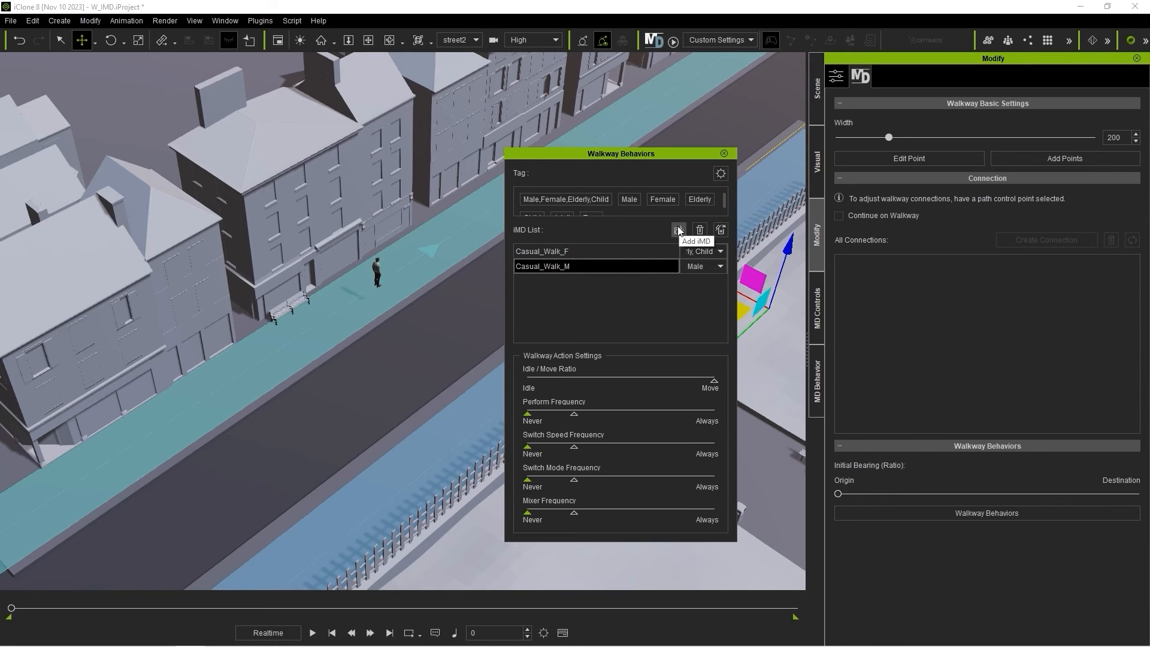
pyautogui.moveTo(508, 139)
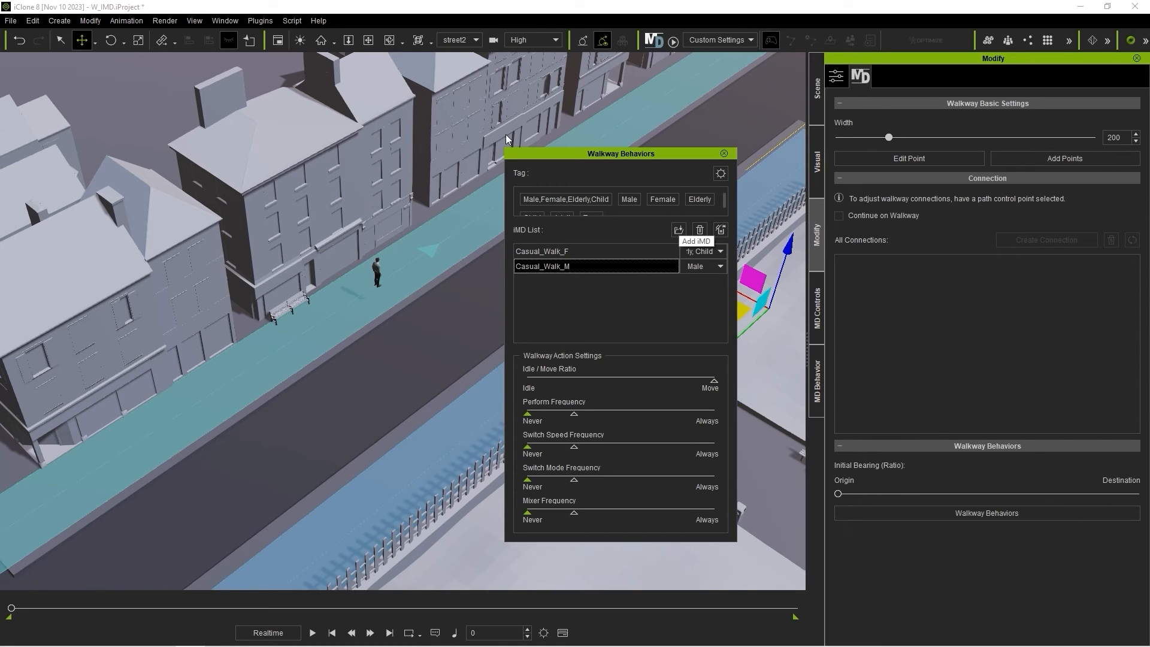
pyautogui.click(715, 252)
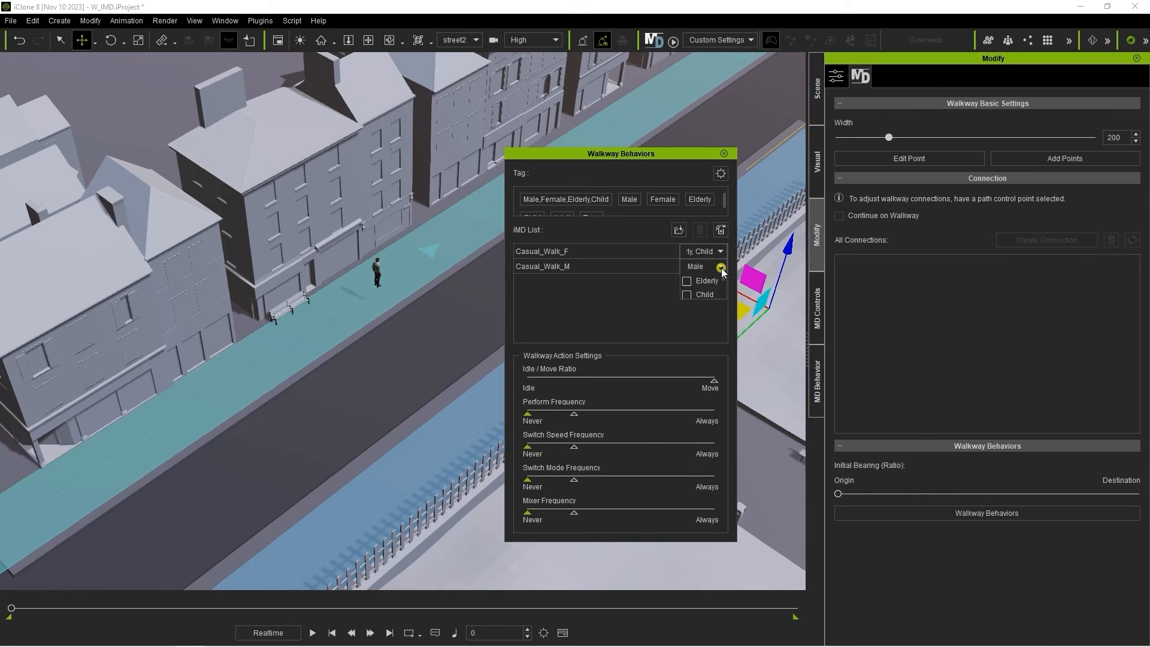
pyautogui.click(720, 267)
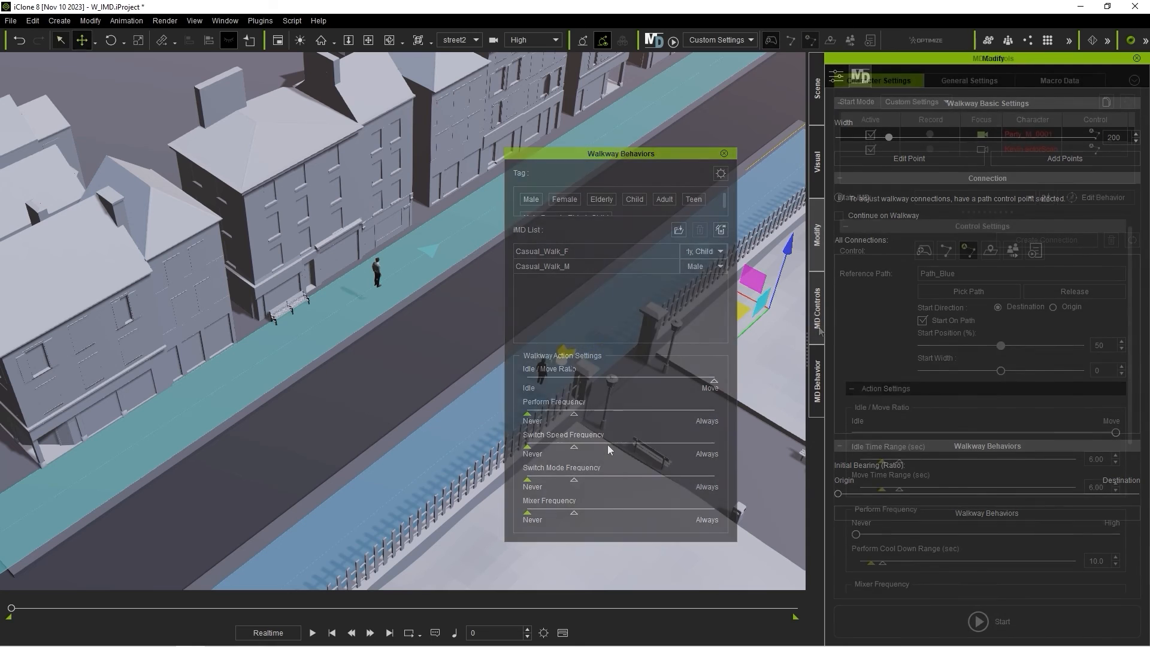
# Set Path_Blue's Initial Bearing (Ratio) fully to Origin and select Party_M_0001.
pyautogui.click(721, 153)
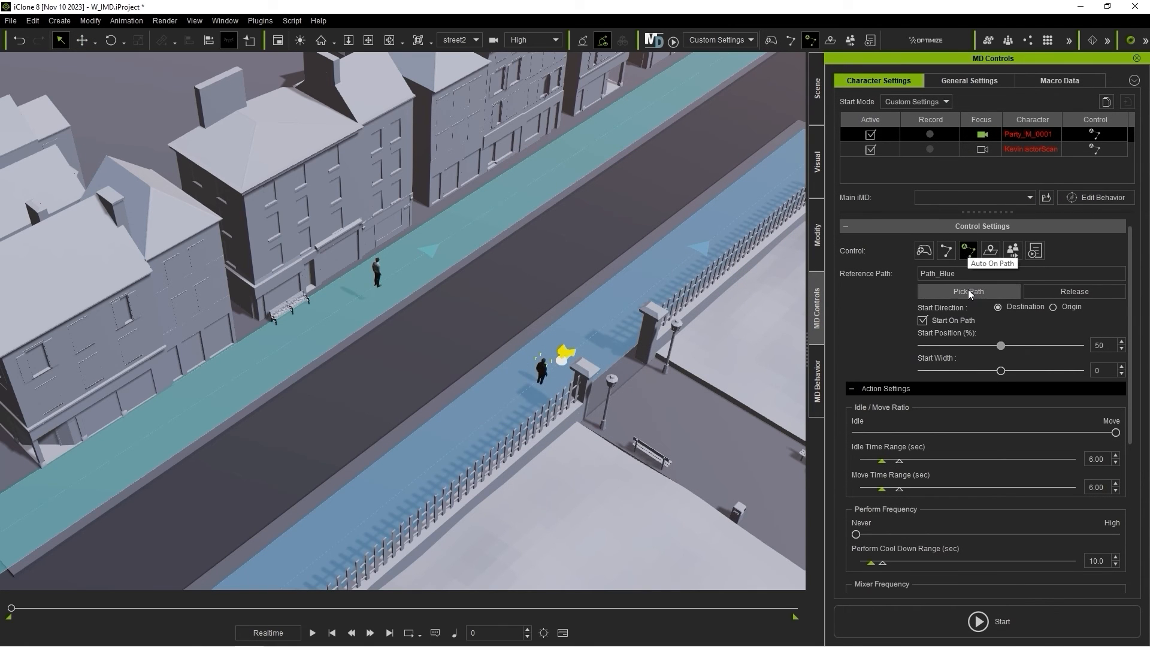
pyautogui.click(968, 291)
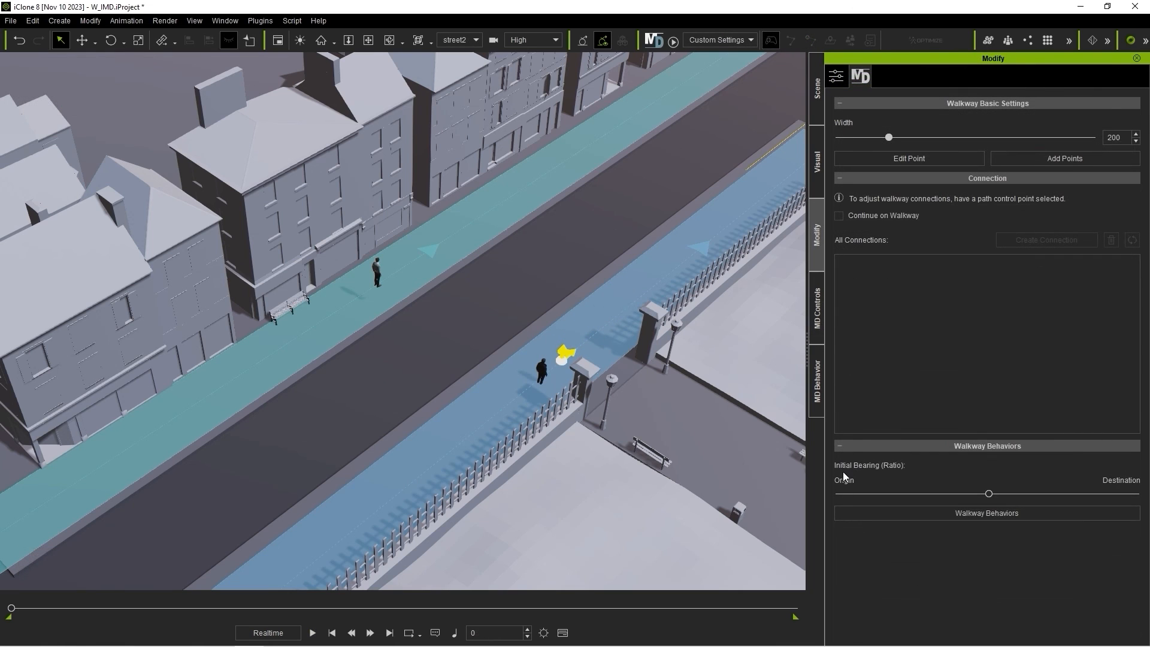
pyautogui.moveTo(1116, 486)
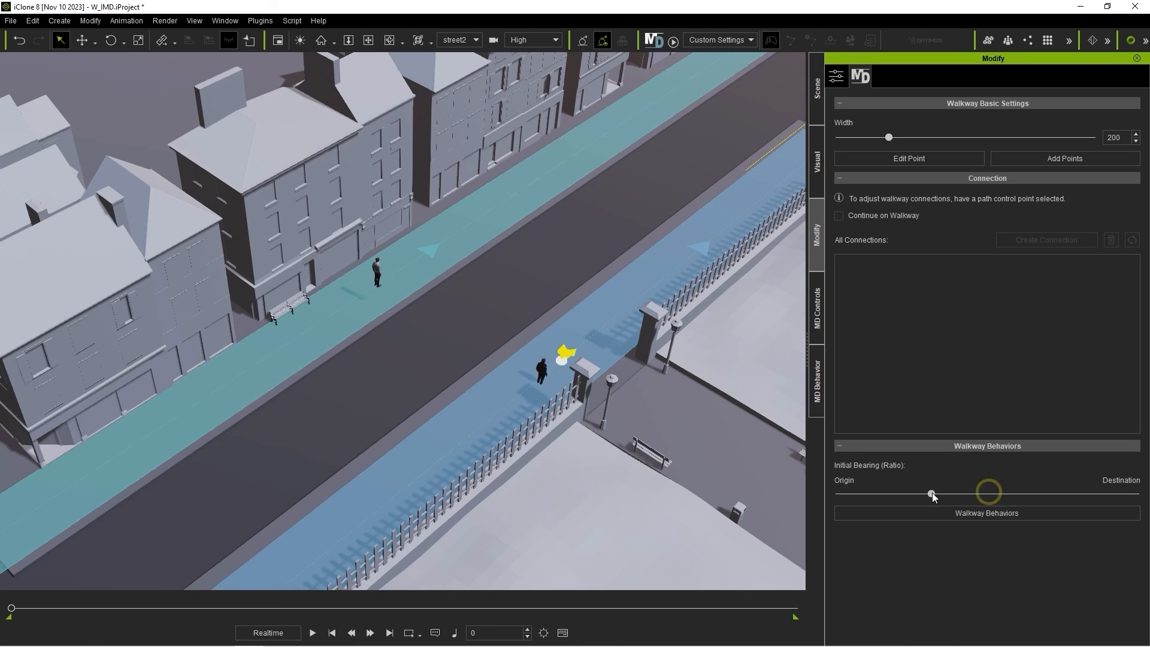
pyautogui.moveTo(931, 492); pyautogui.dragTo(837, 492)
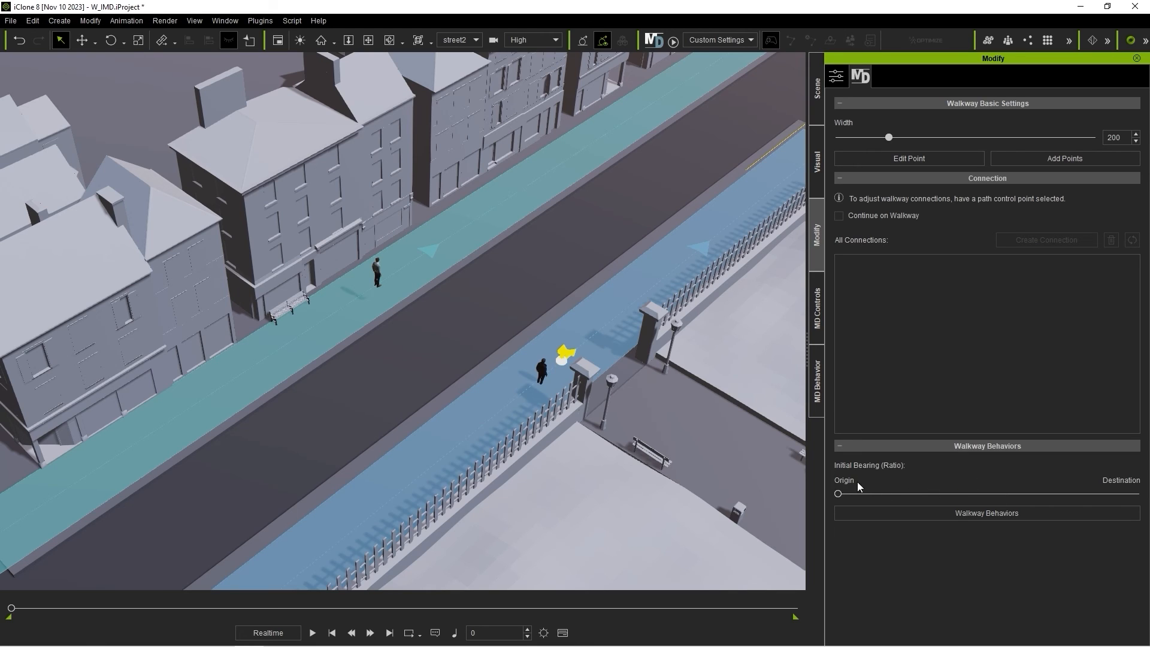
pyautogui.click(540, 369)
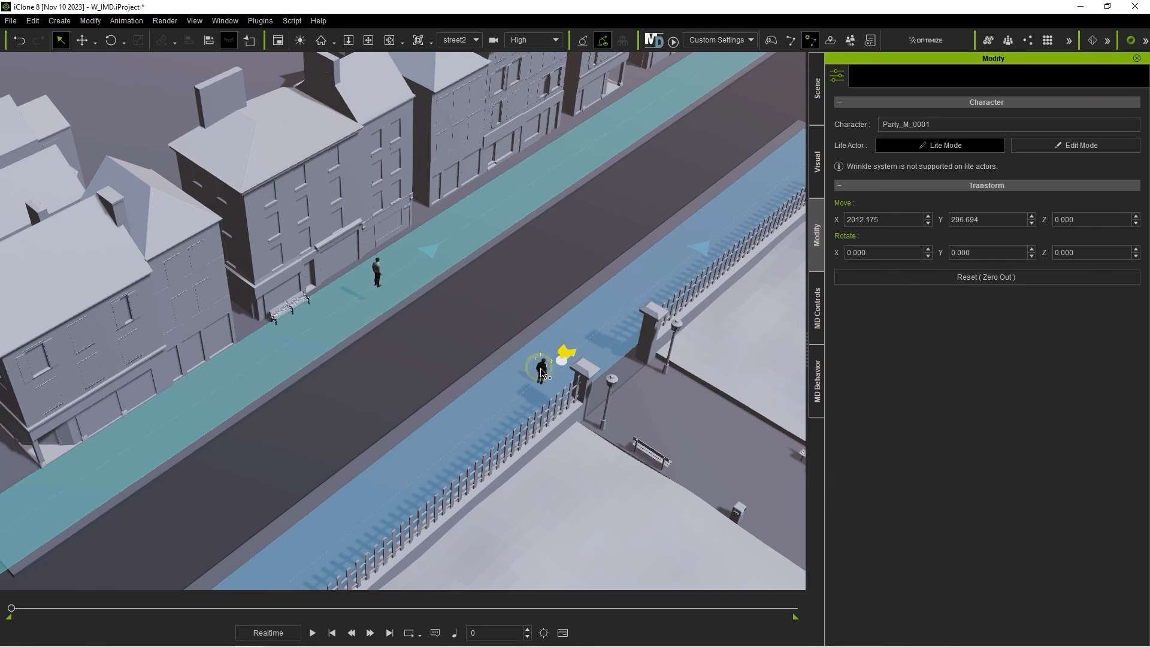
# Set Party_M_0001's Start Direction to Origin and run the crowd simulation across both walkways.
pyautogui.click(816, 312)
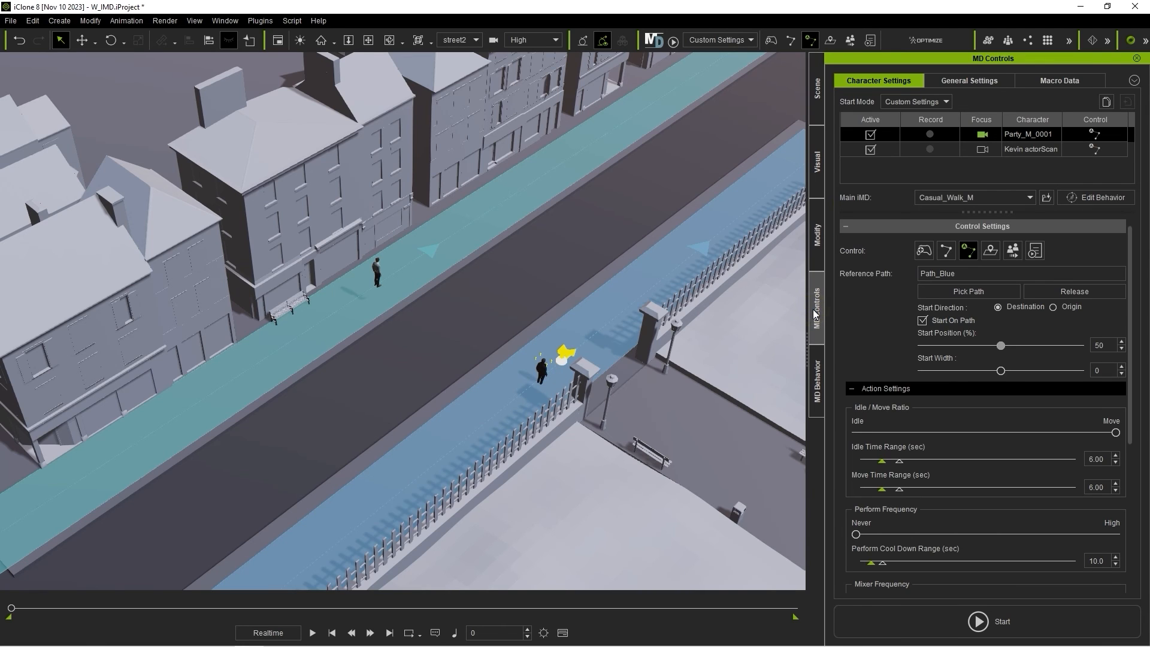
pyautogui.click(1075, 291)
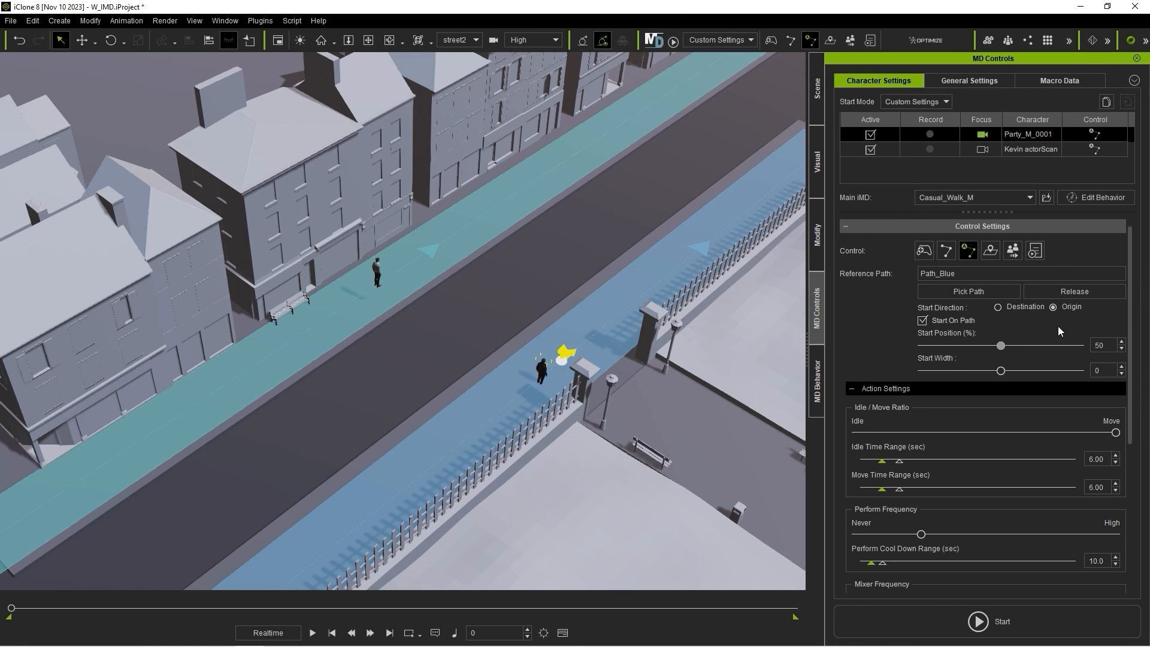
pyautogui.moveTo(1072, 313)
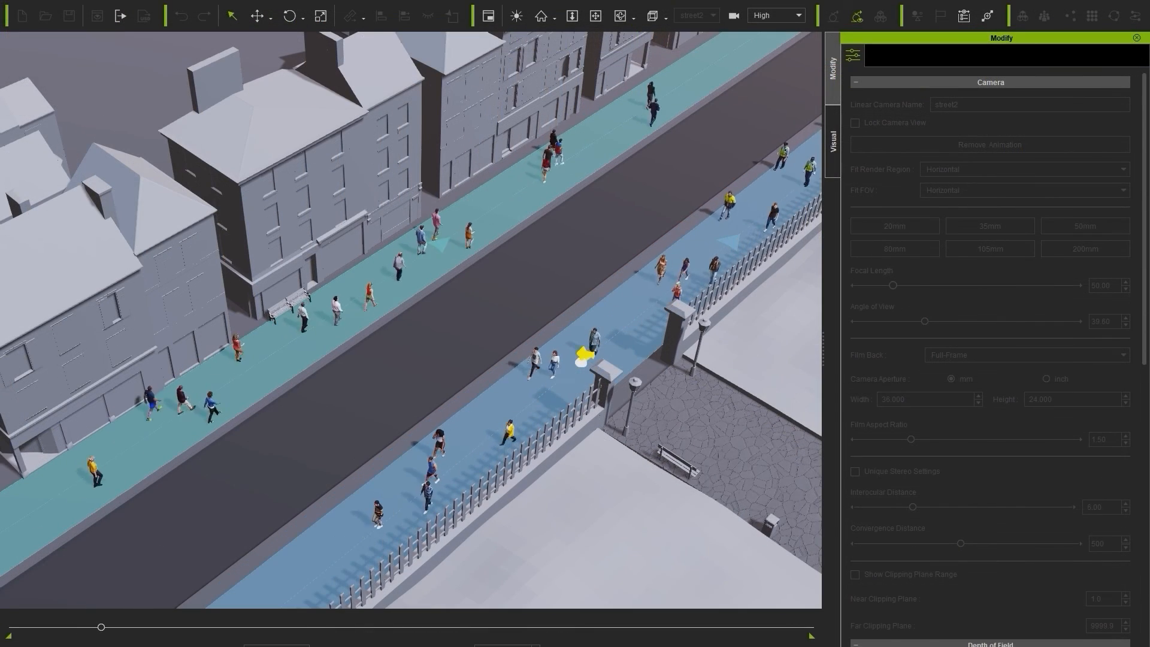
pyautogui.moveTo(101, 626); pyautogui.dragTo(194, 627)
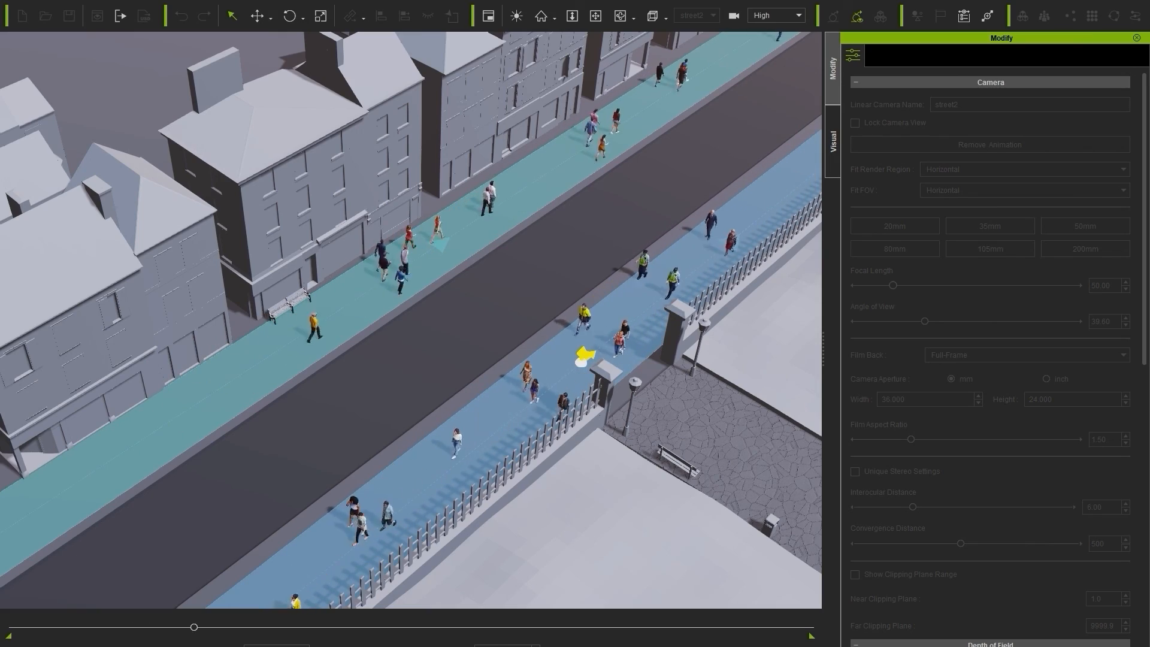